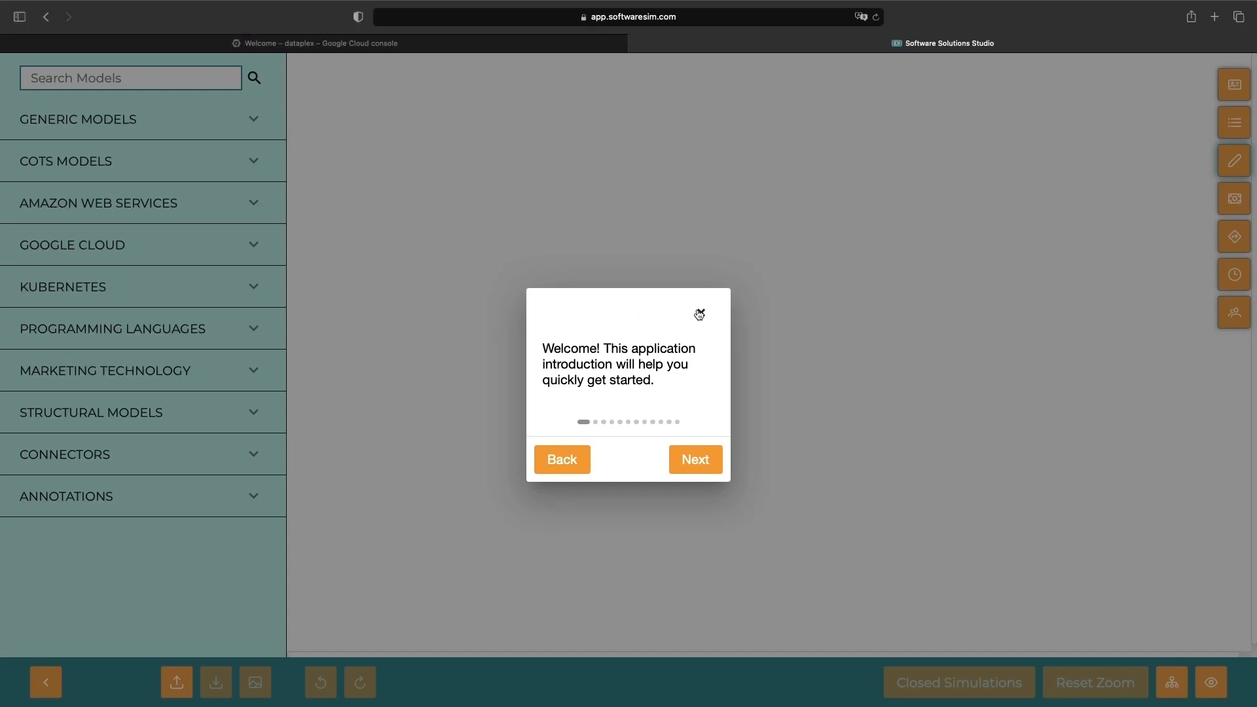
Step: Find and place the Neo4j and Kubernetes blocks on the diagram canvas
type("neo4j")
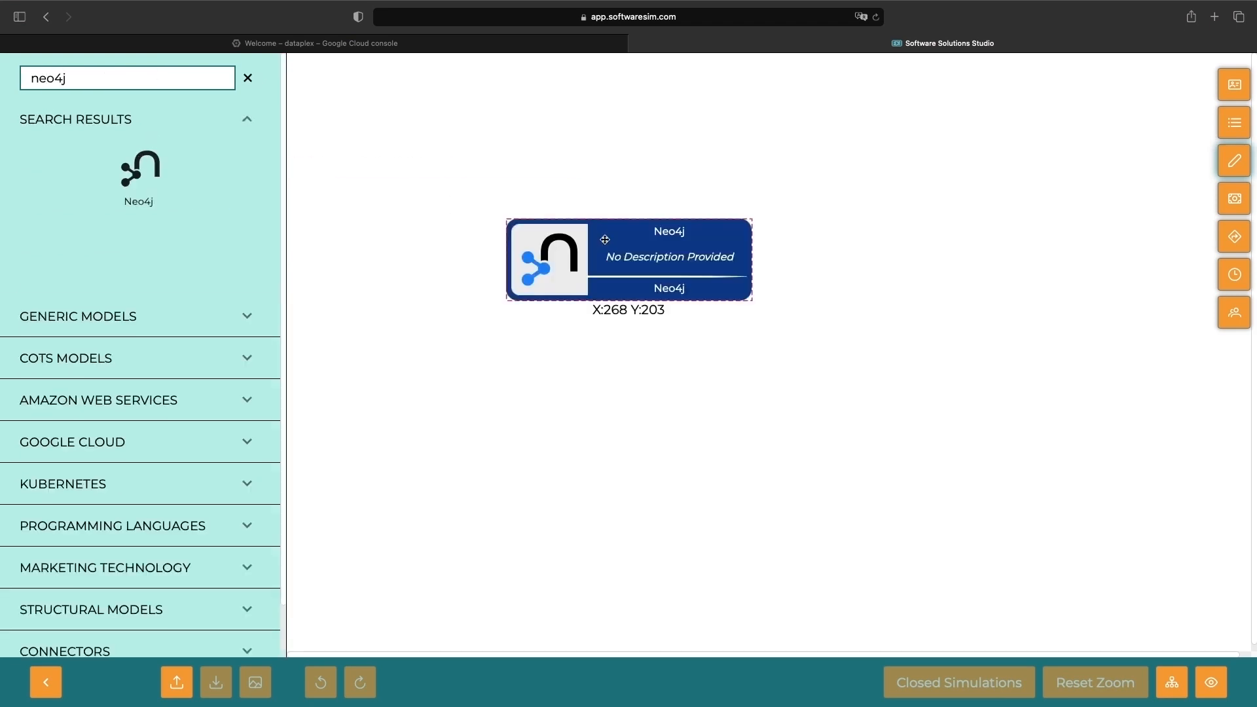
left_click_drag(630, 259, 758, 262)
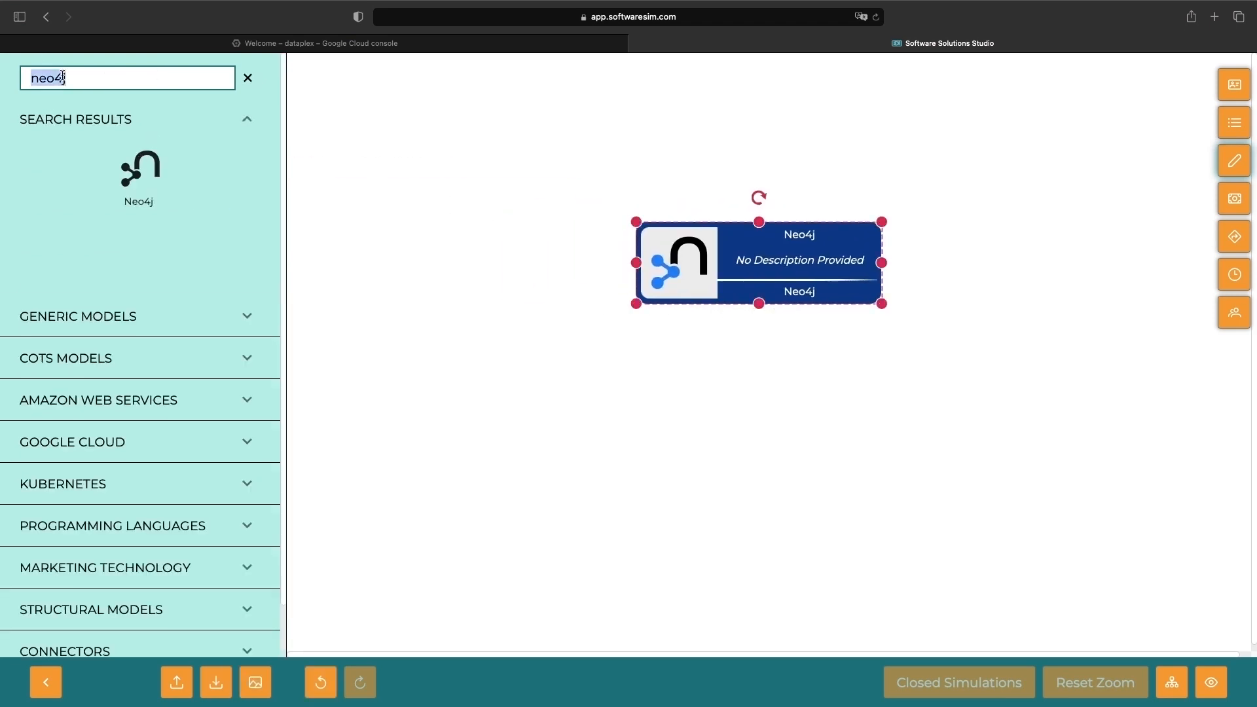
type("kuberne")
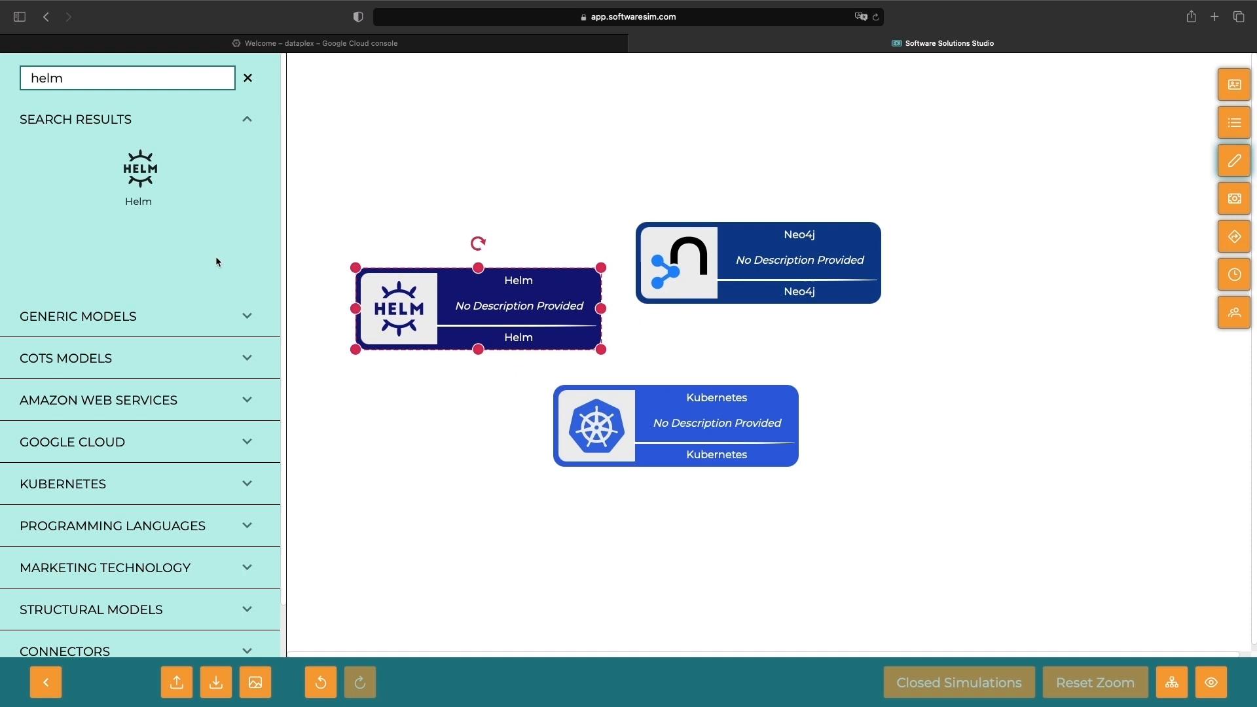
Step: Find and add the Google Kubernetes Engine and Cloud DNS blocks, with descriptions and a Helm-to-Neo4j connector
type("g")
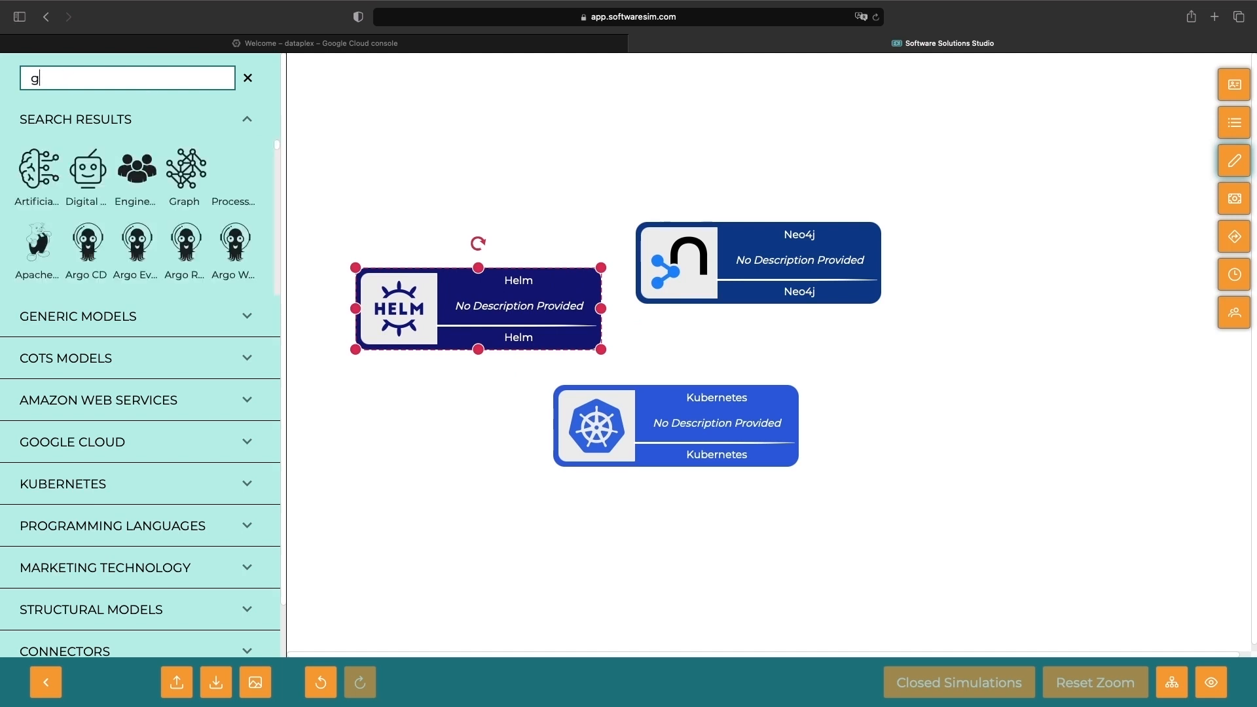
type("oogle")
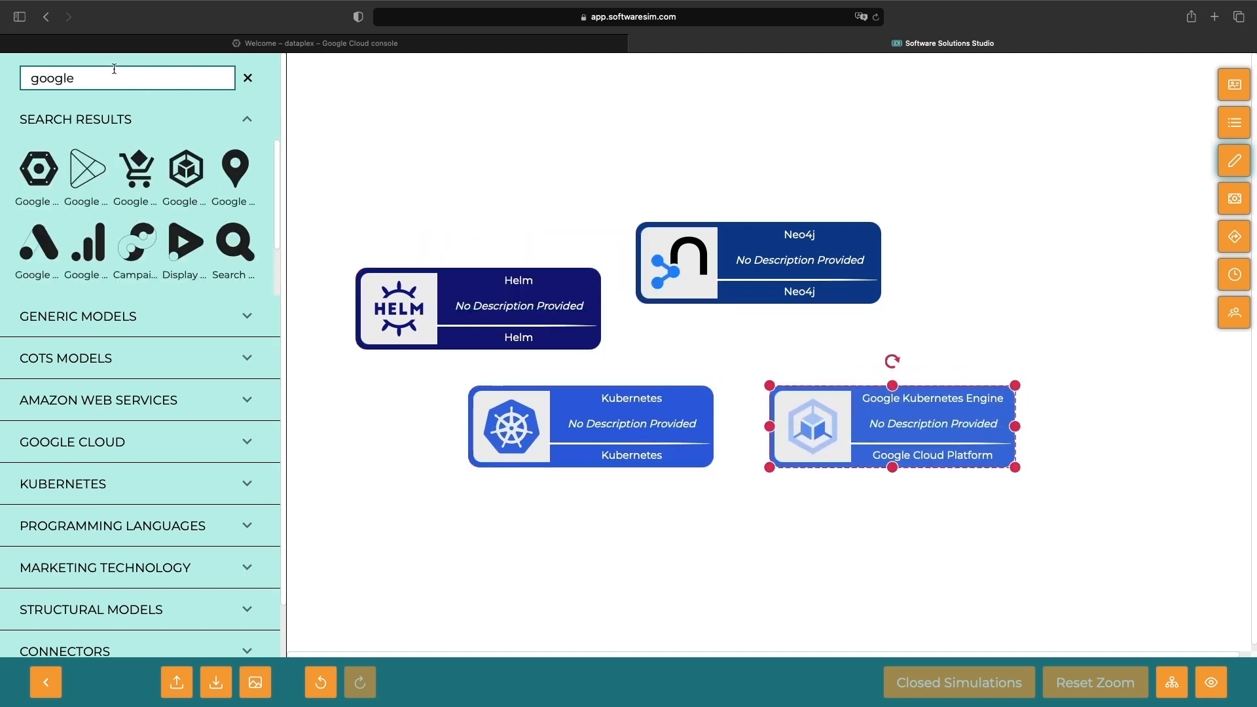
type("cloud d")
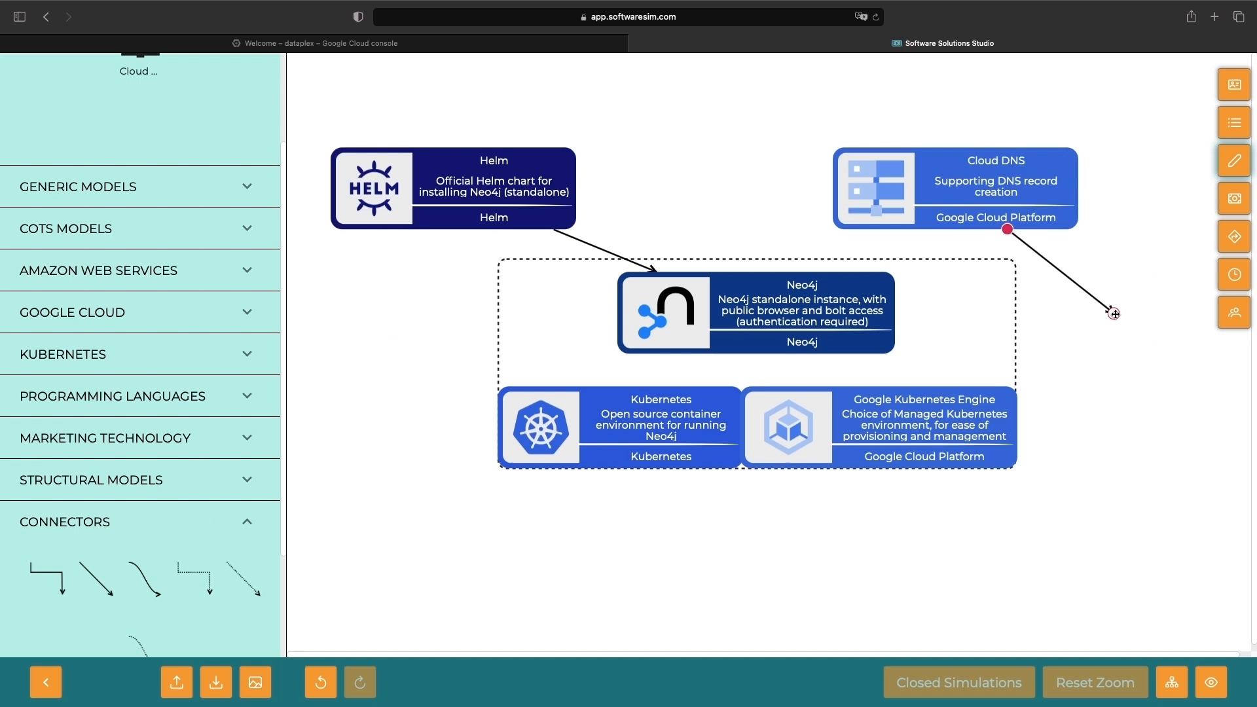
Step: Add a Cloud Load Balancing block between Helm and Cloud DNS and connect Cloud DNS to it
type("cloud dns")
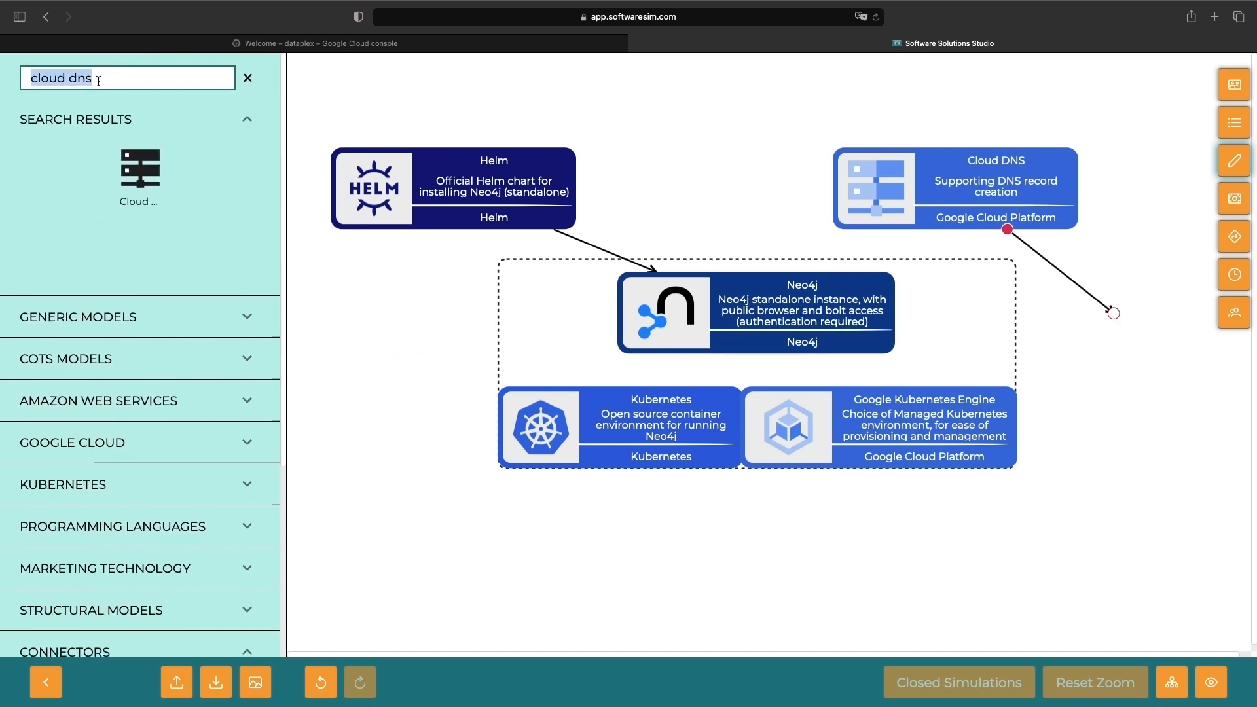
type("load bal")
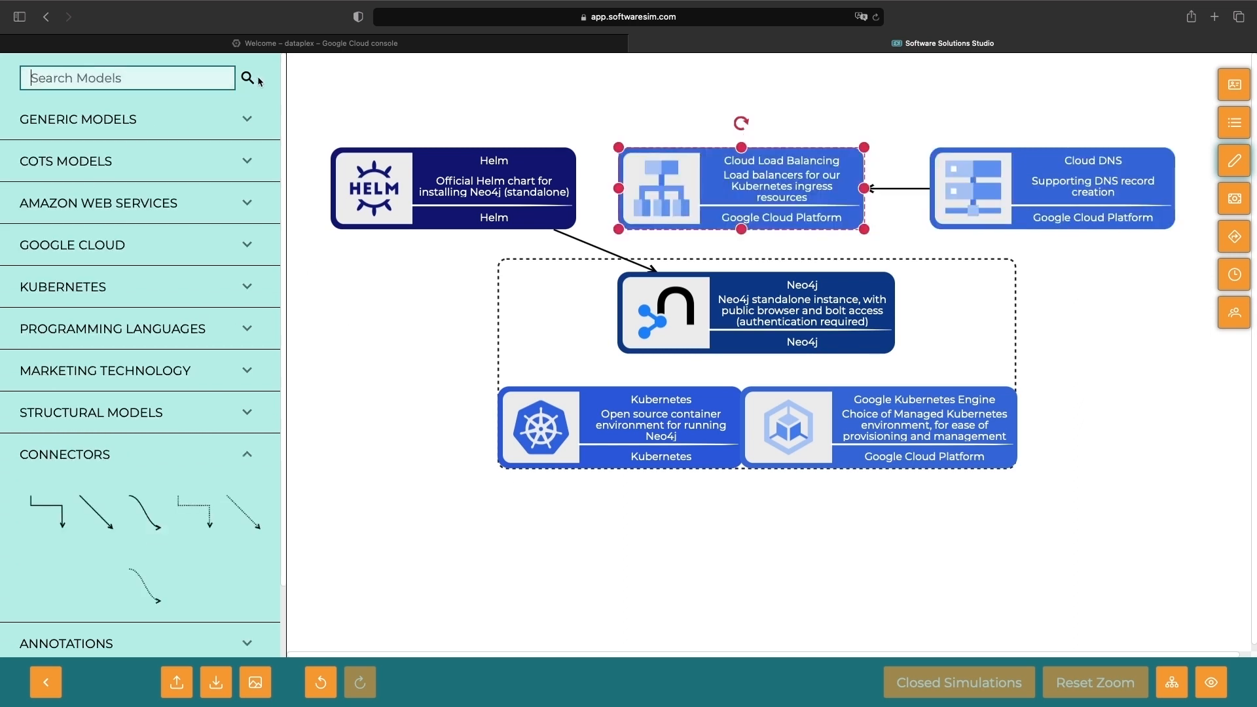
left_click_drag(317, 367, 369, 412)
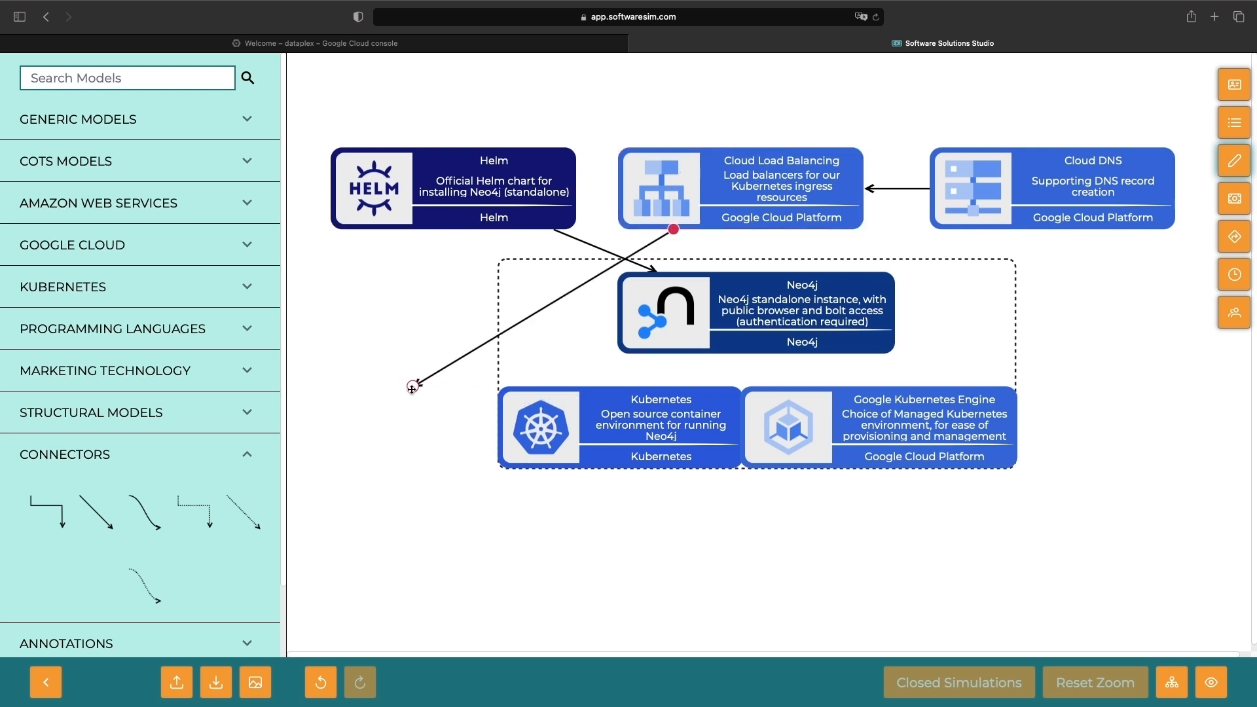
Step: Prefix the Cloud Load Balancing short description with HTTPS and save it
double_click(778, 179)
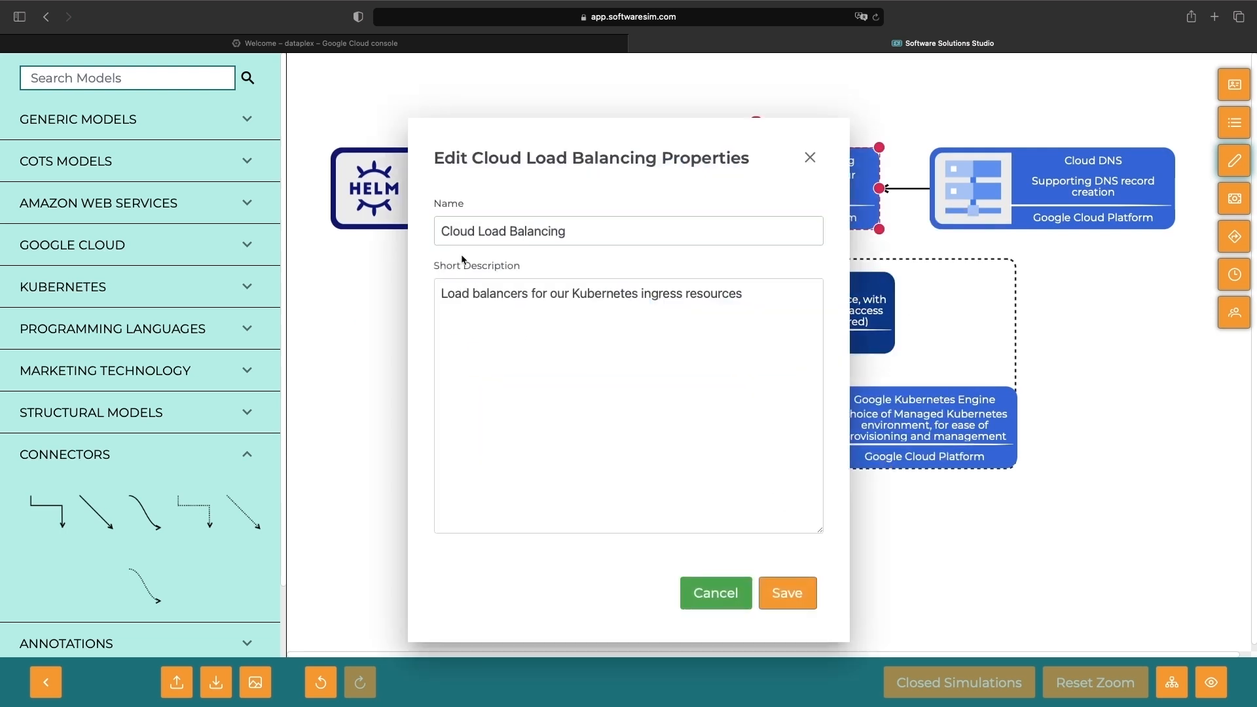
type("HTTPS l")
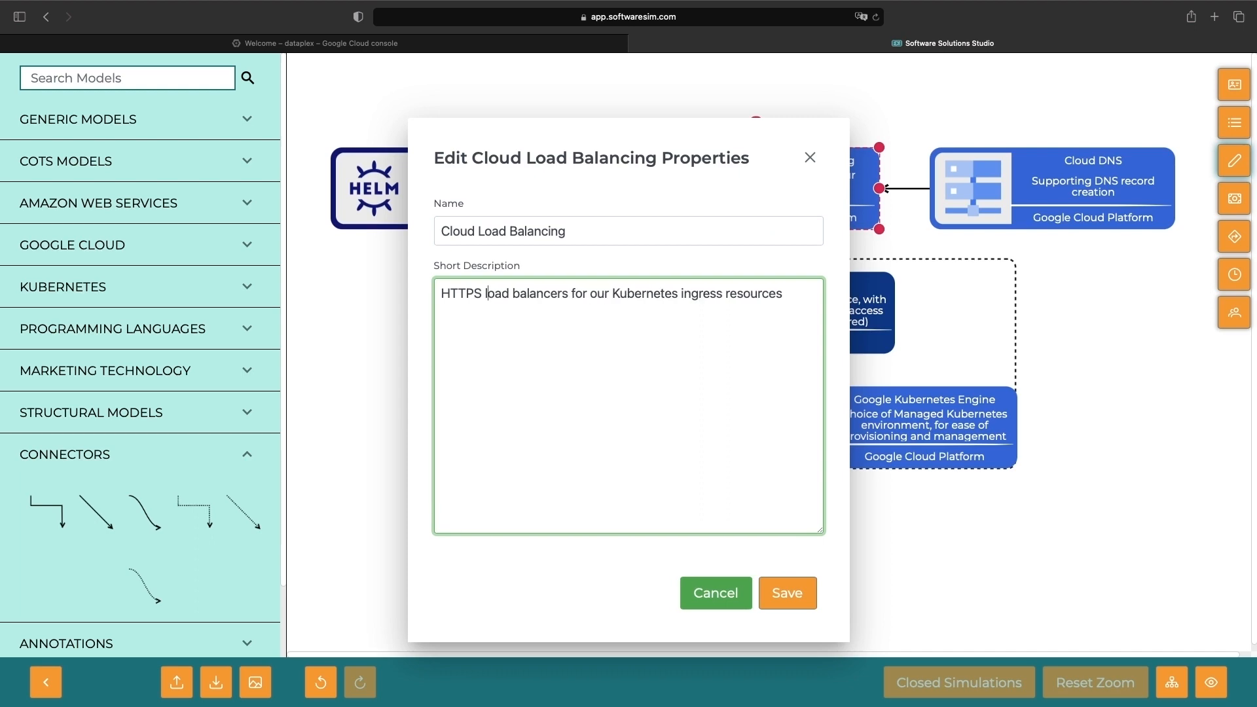
left_click(787, 594)
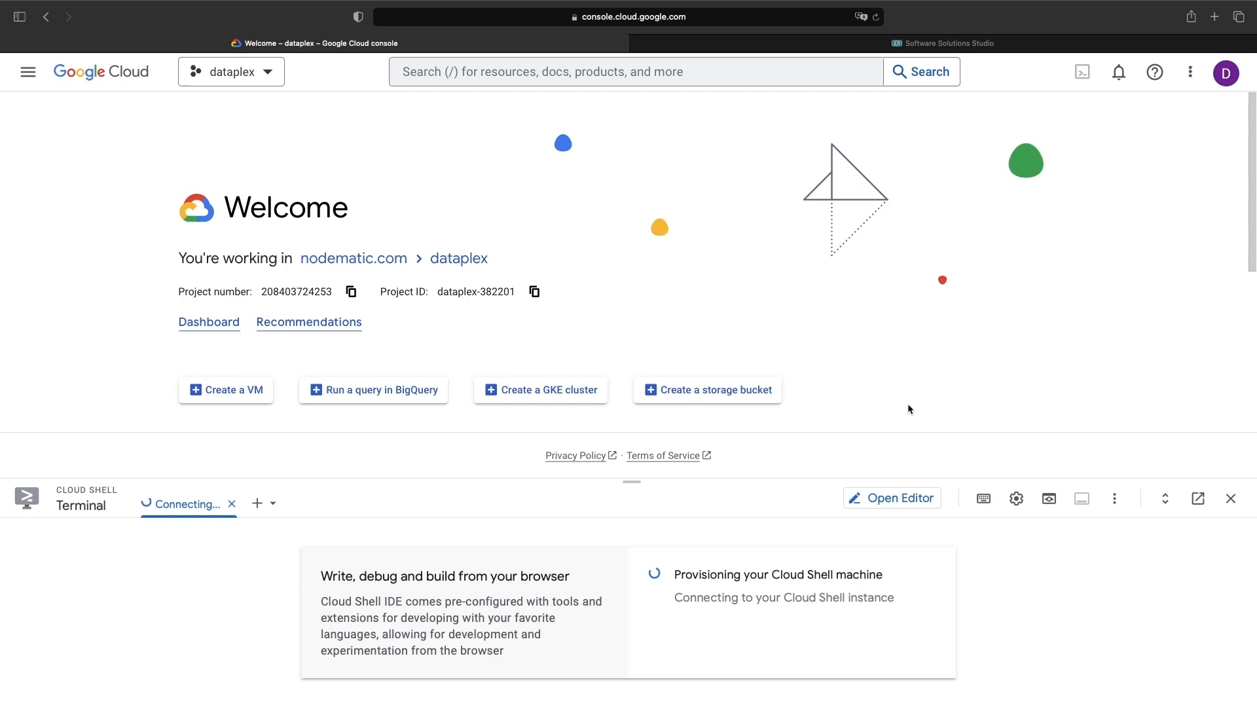
mouse_move(905, 412)
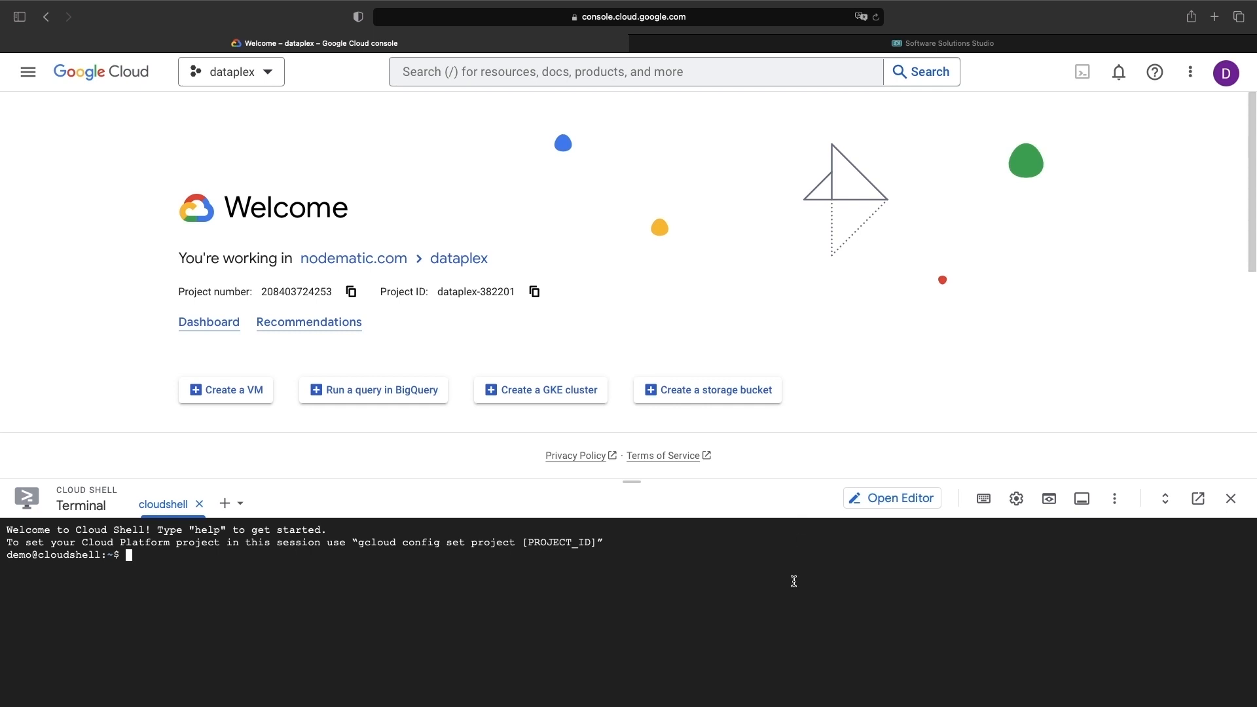
Step: Set the Cloud Shell project to neo4j-gke, authorize gcloud, and list clusters showing cluster-2 in us-central1-c
type("gcloud")
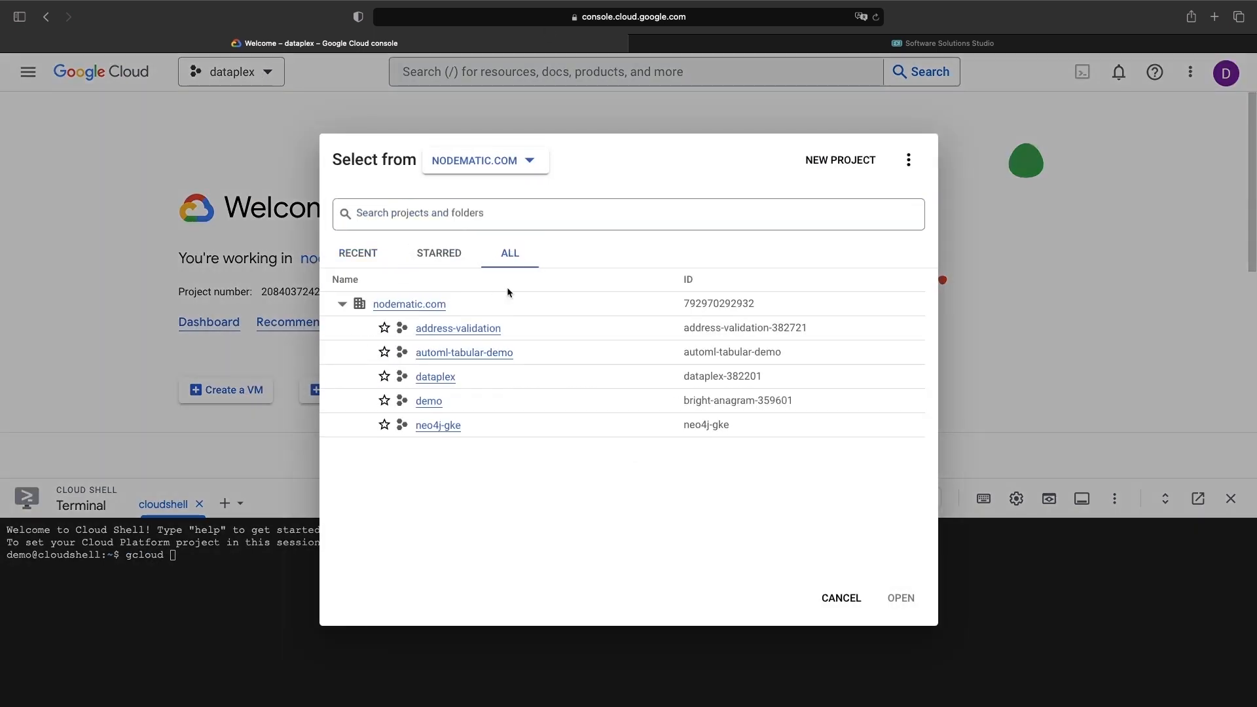
left_click(437, 425)
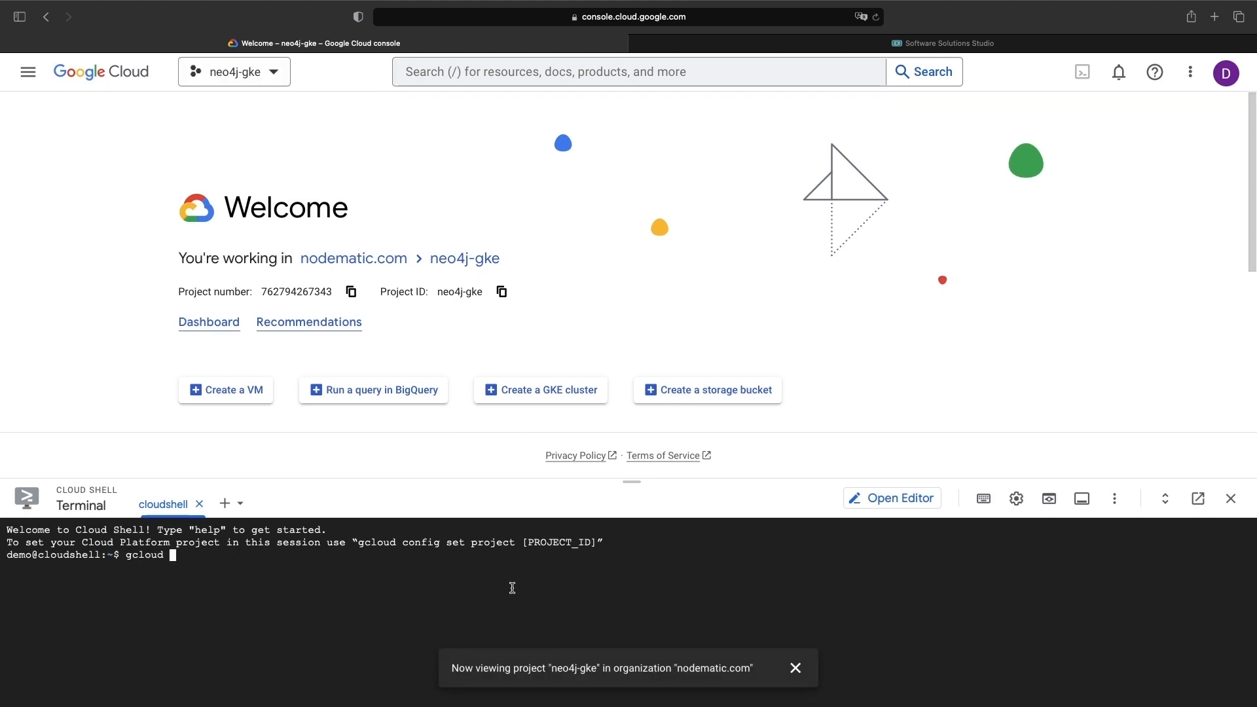
type("config set project neo4j-gke")
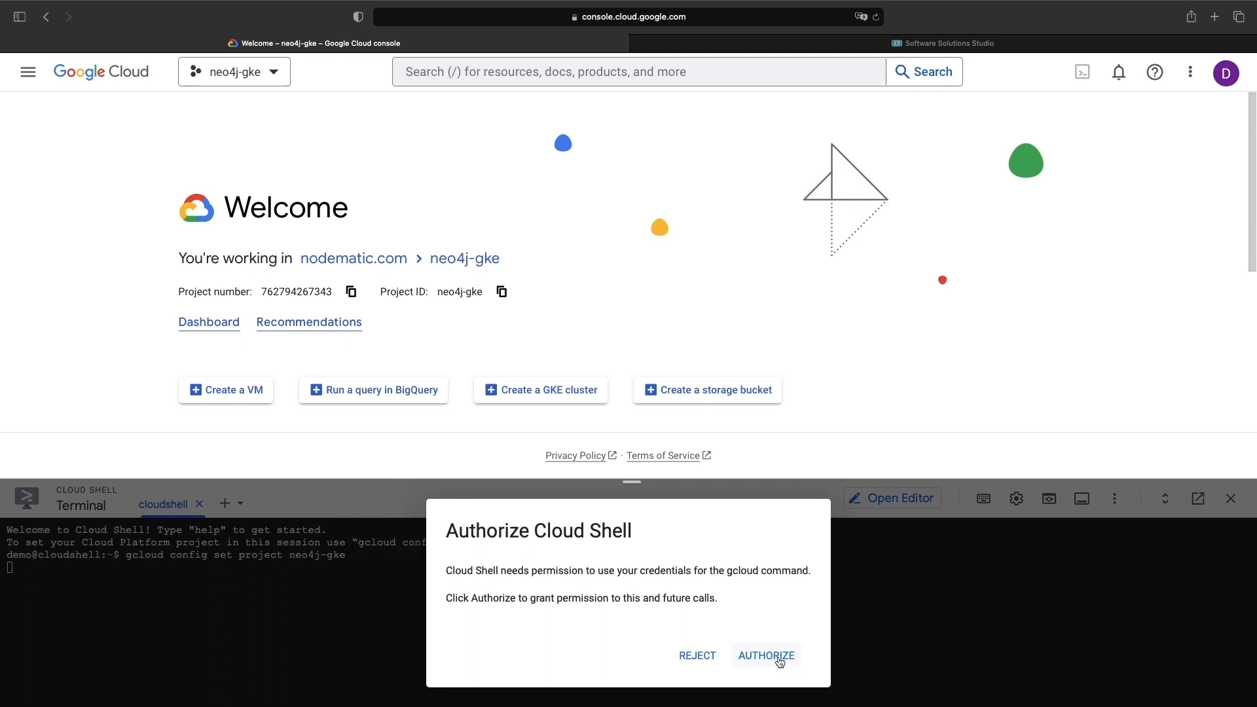
left_click(763, 656)
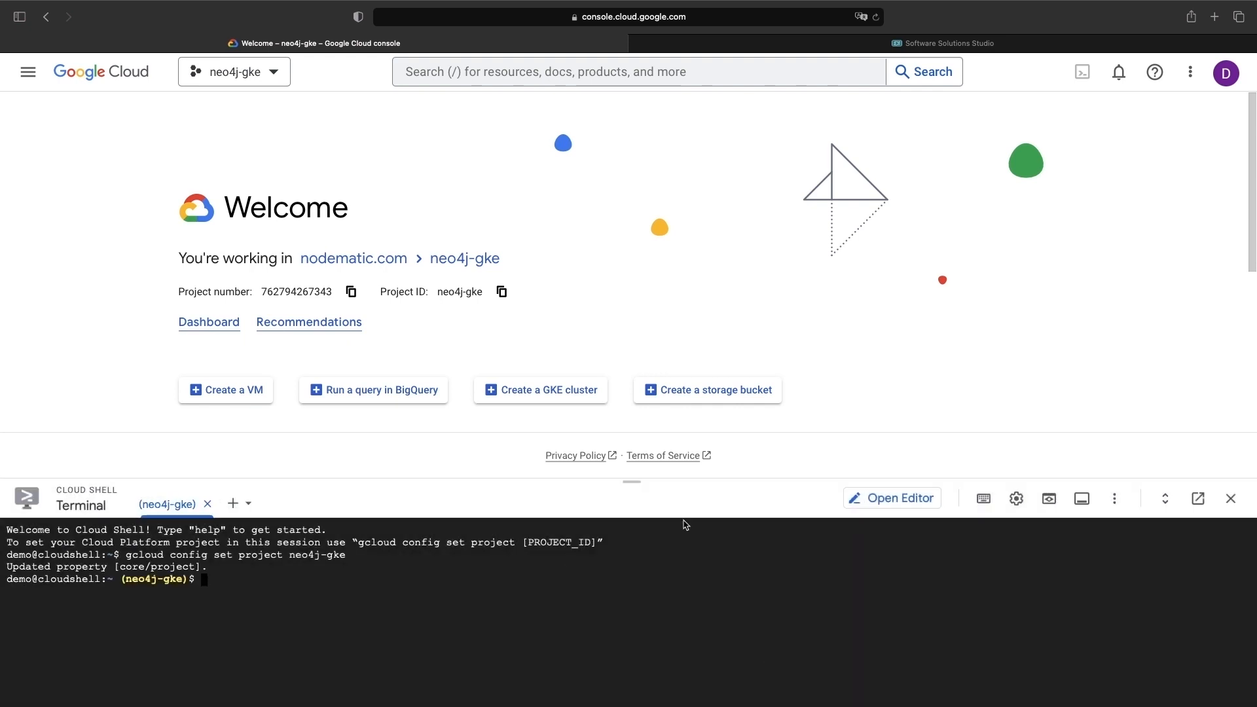
mouse_move(823, 578)
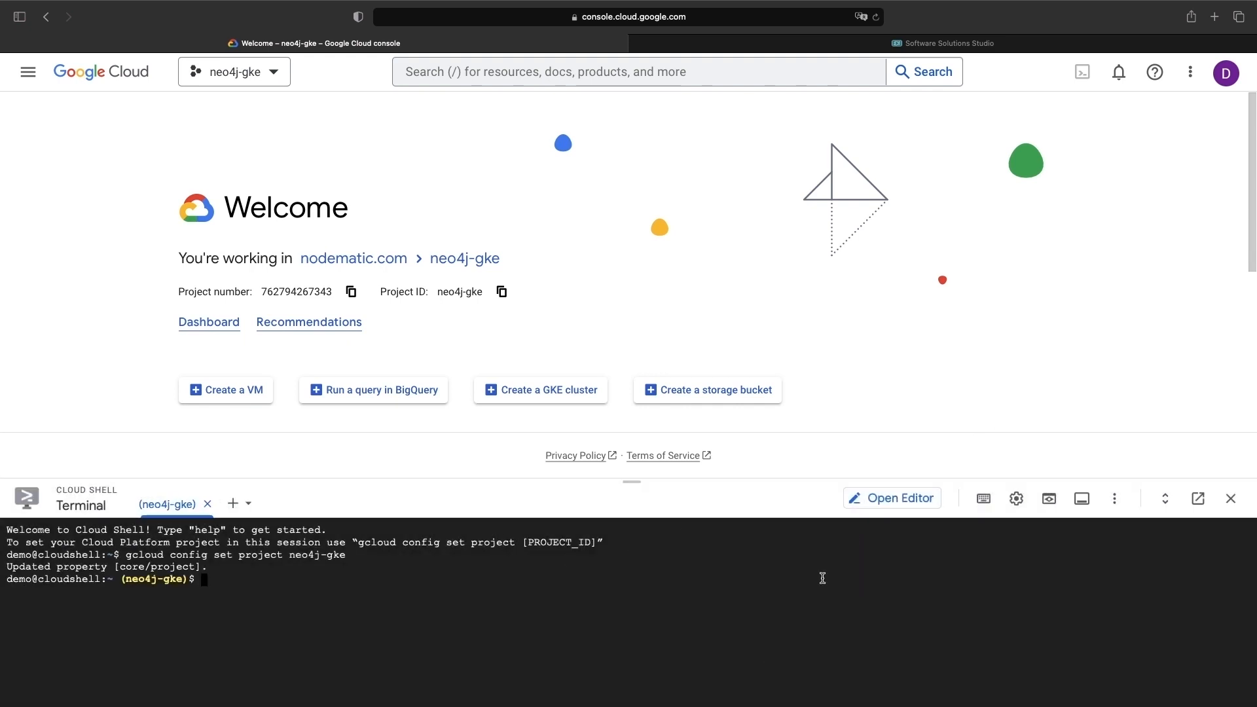
type("gcloud container clusters list")
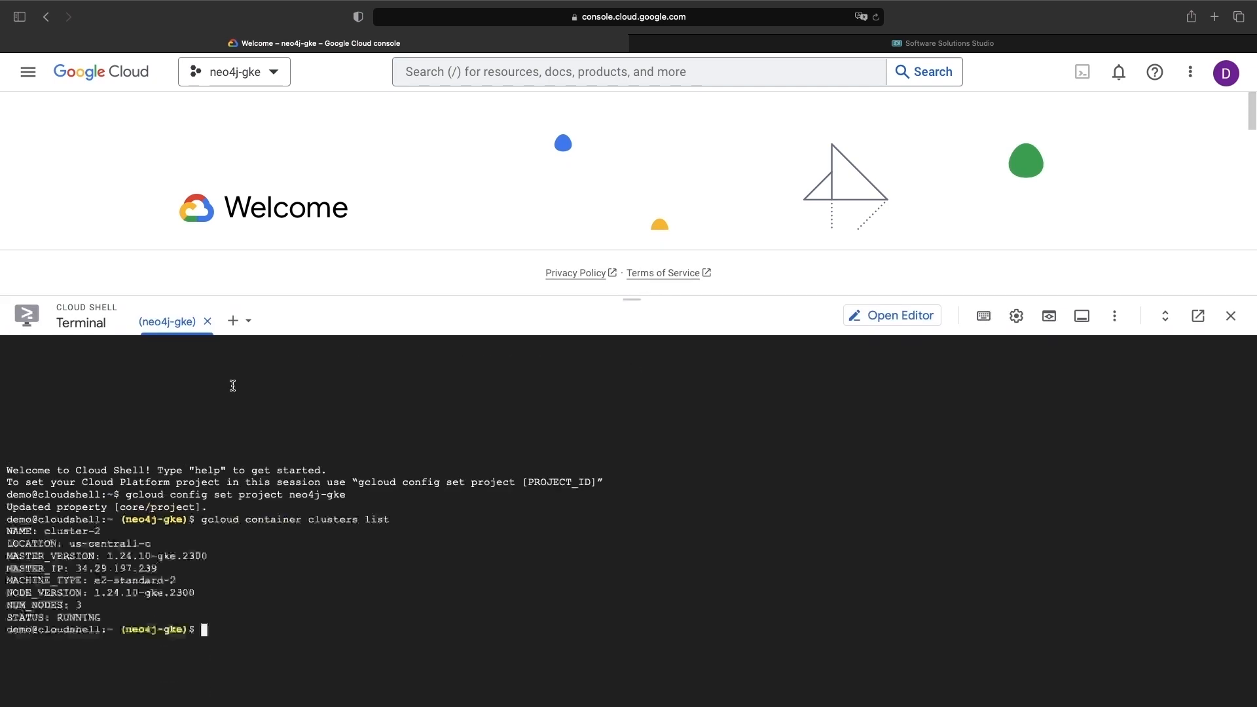
Step: Copy the e2-standard-2 machine type, go to Kubernetes Engine clusters and launch the Cloud Shell Editor
left_click_drag(631, 299, 631, 452)
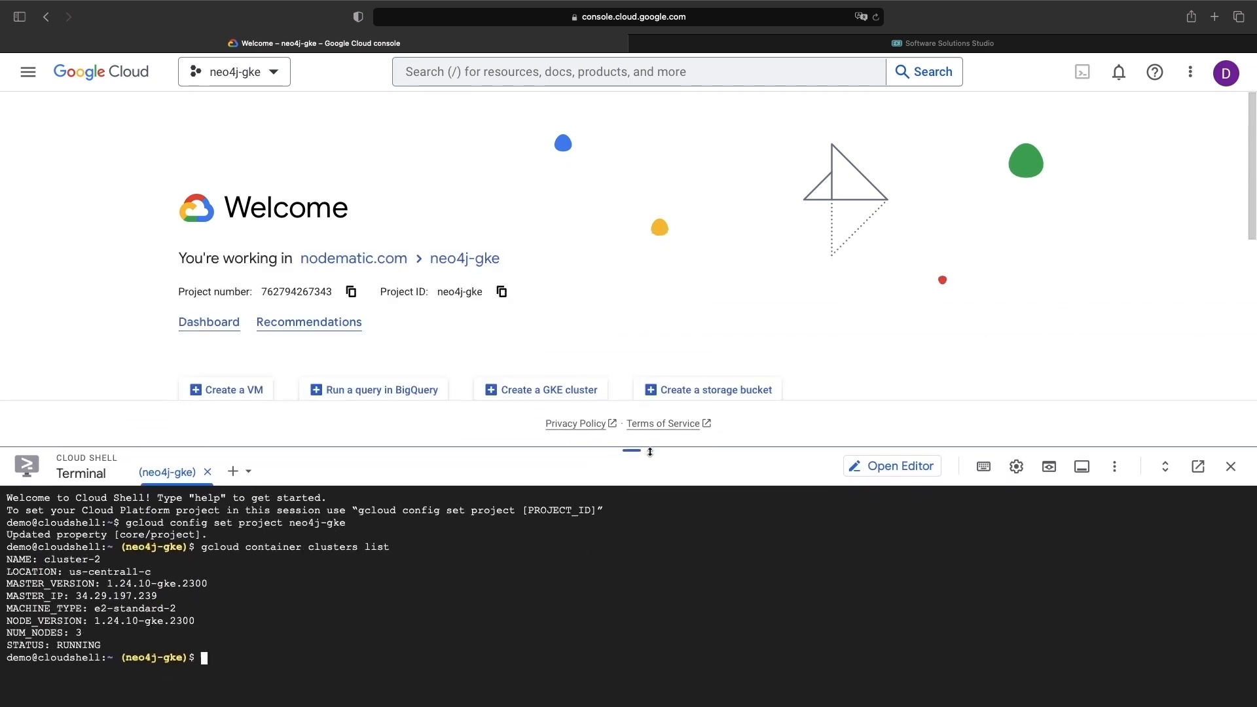
double_click(132, 628)
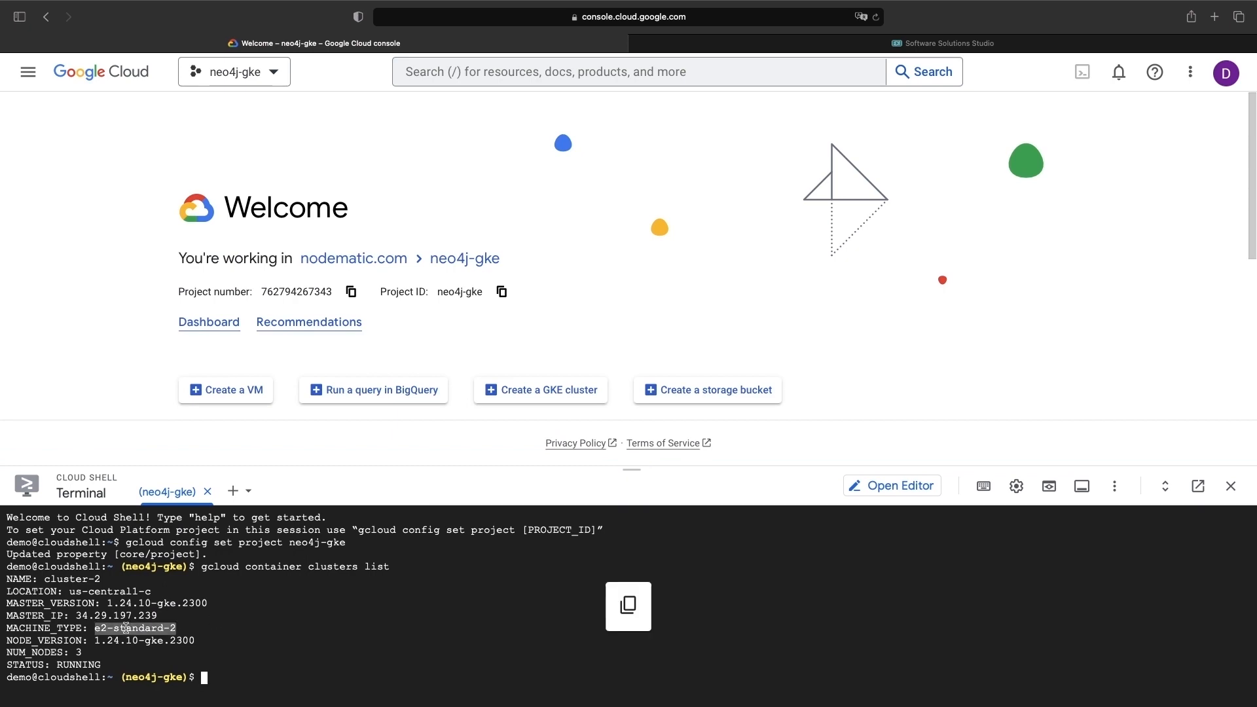
left_click(27, 71)
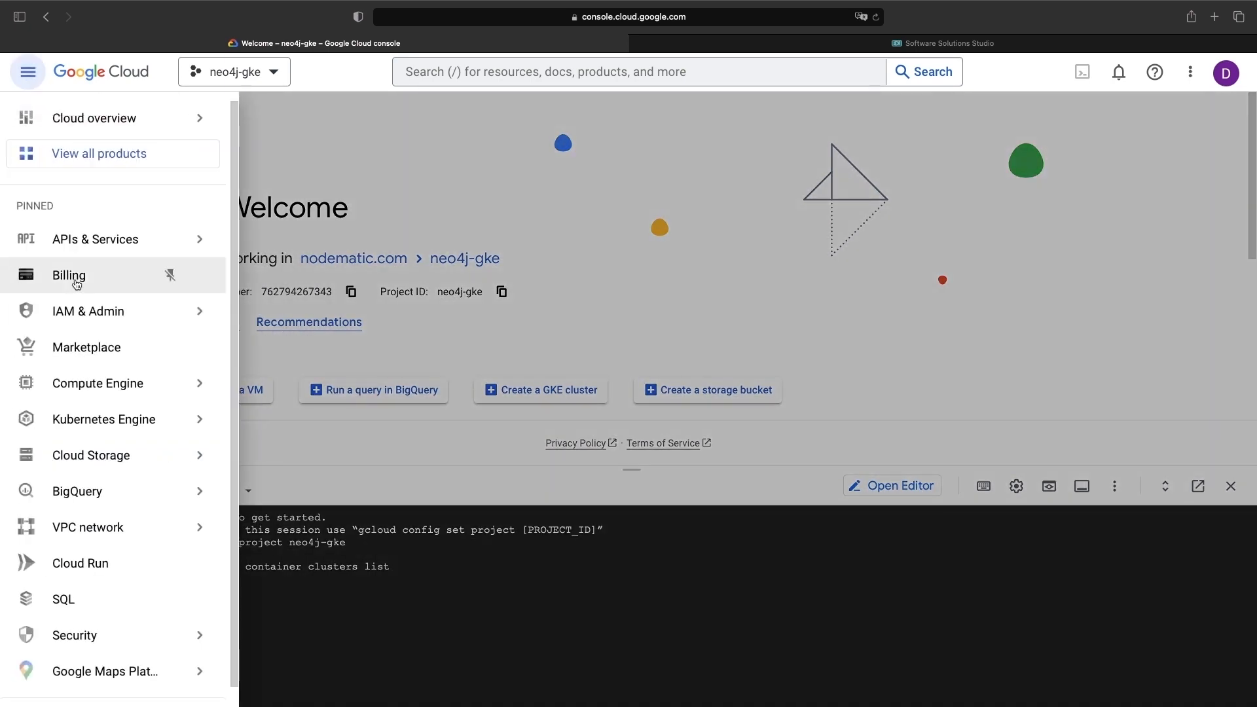
left_click(104, 419)
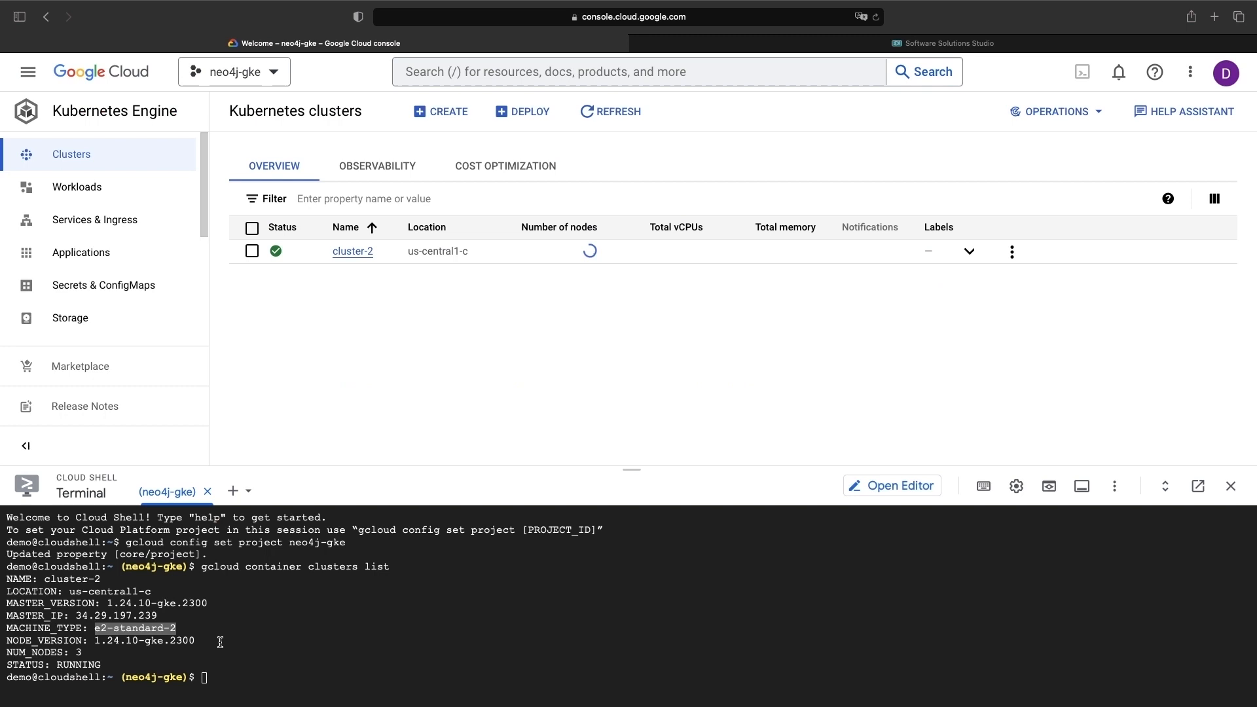
left_click(352, 251)
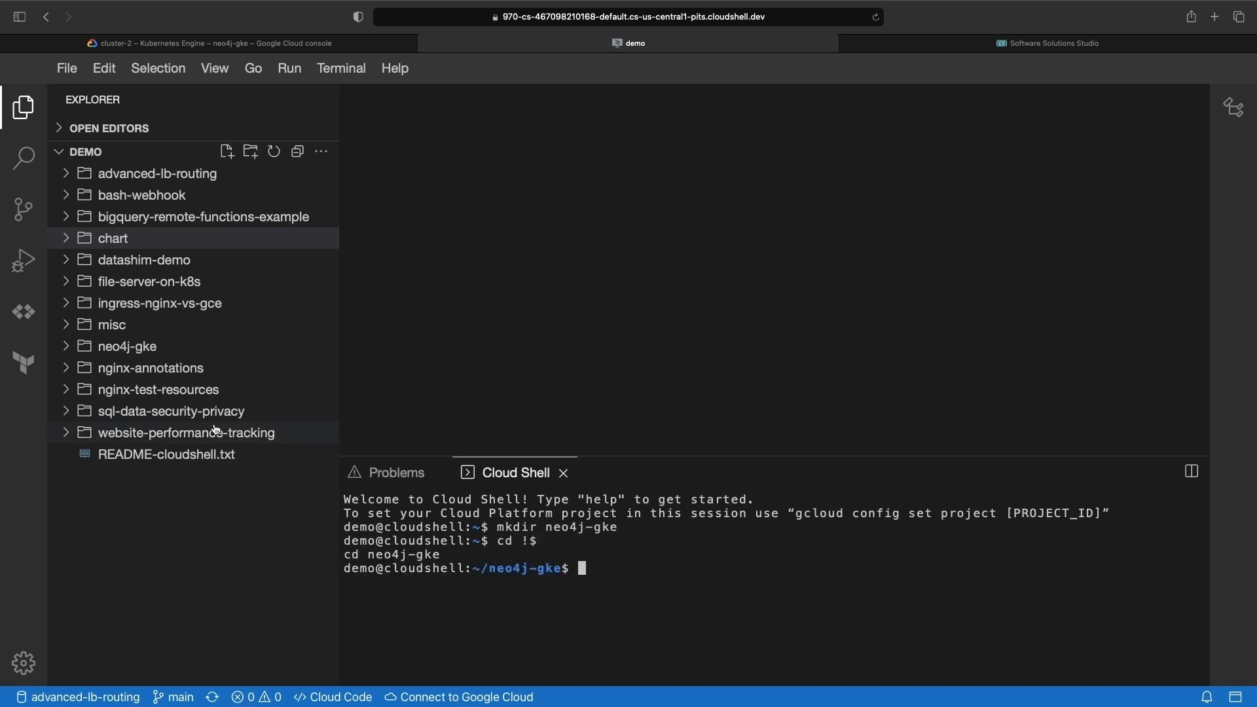
Step: Create Chart.yaml defining standalone-neo4j 0.1.0 with a neo4j 5.6.0 dependency from helm.neo4j.com
left_click(127, 346)
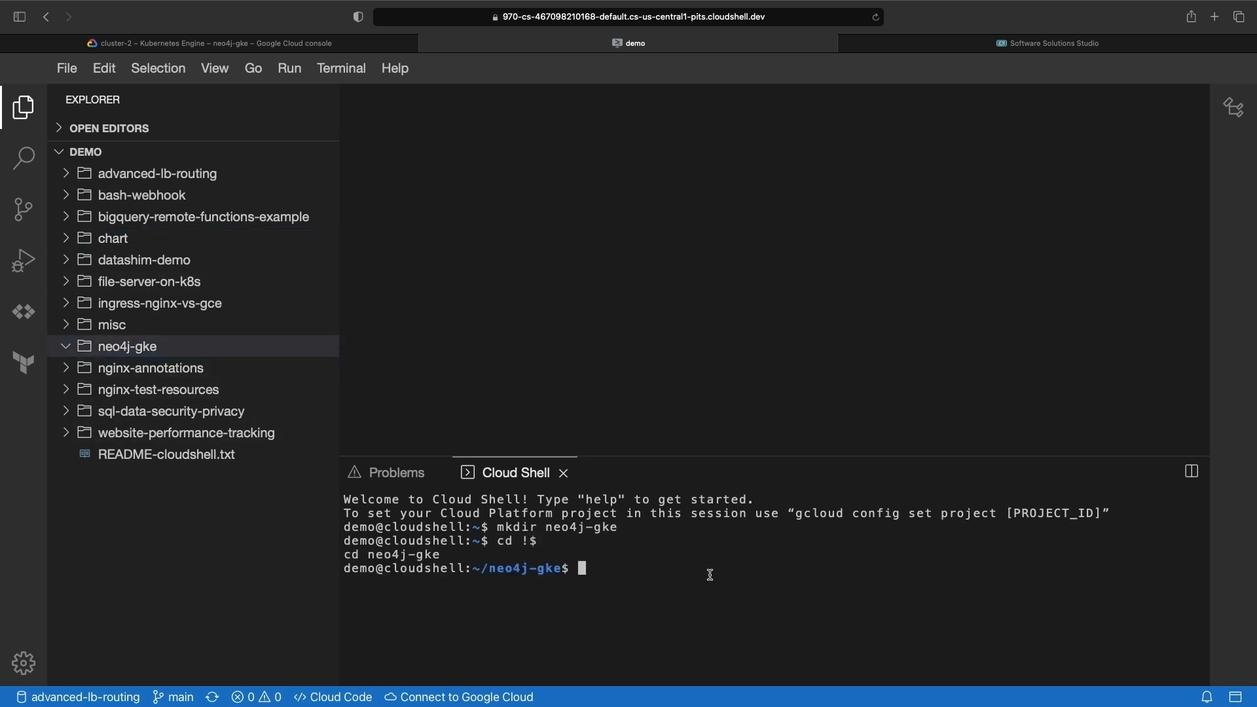
type("touch Chart.yaml")
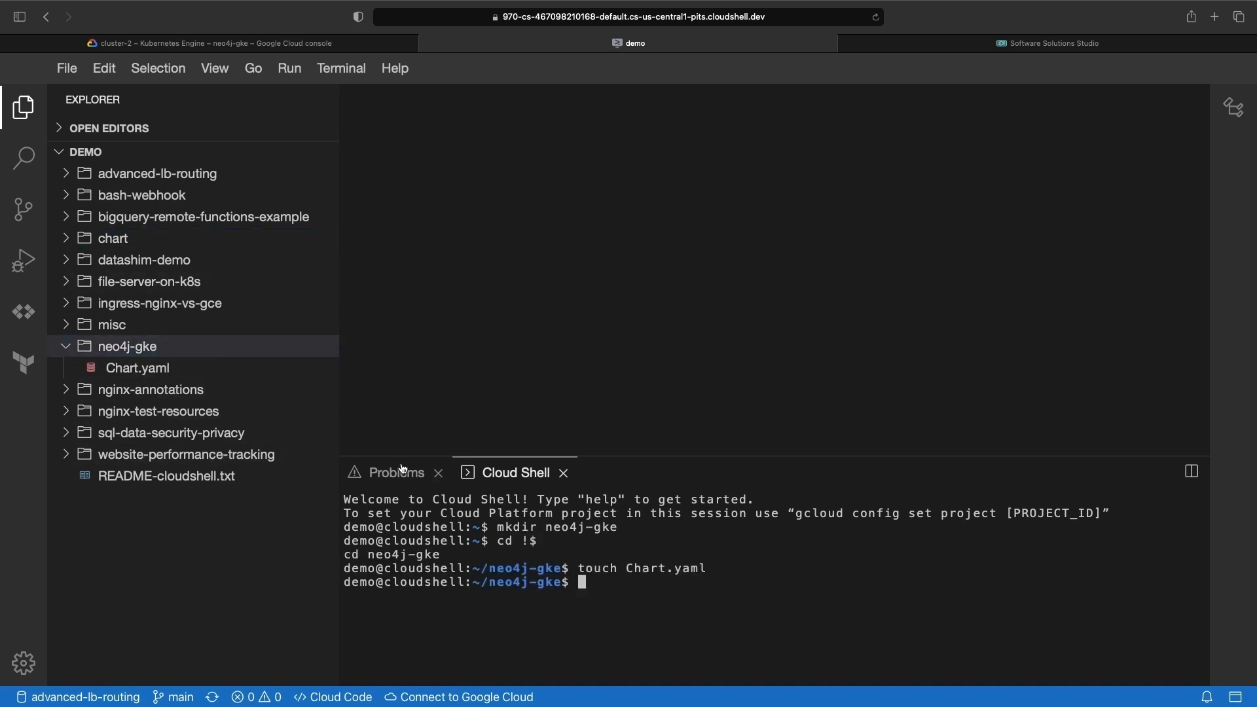
left_click(138, 367)
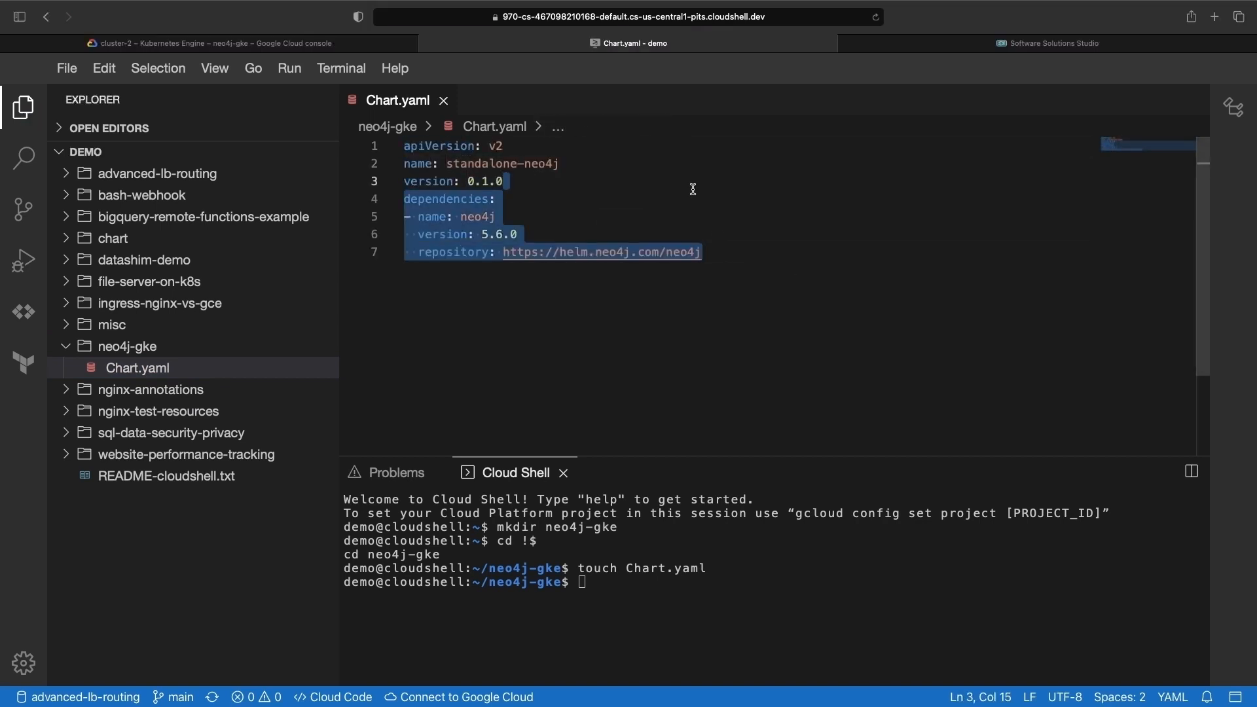
left_click(695, 199)
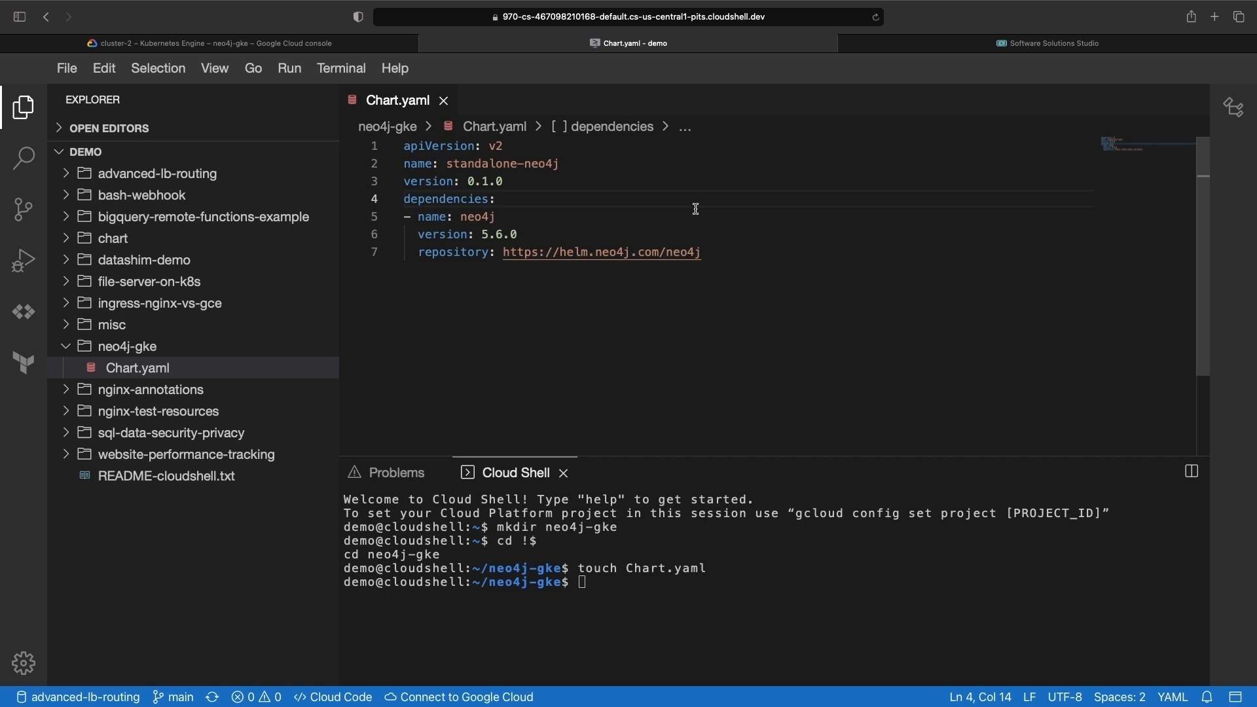
mouse_move(479, 234)
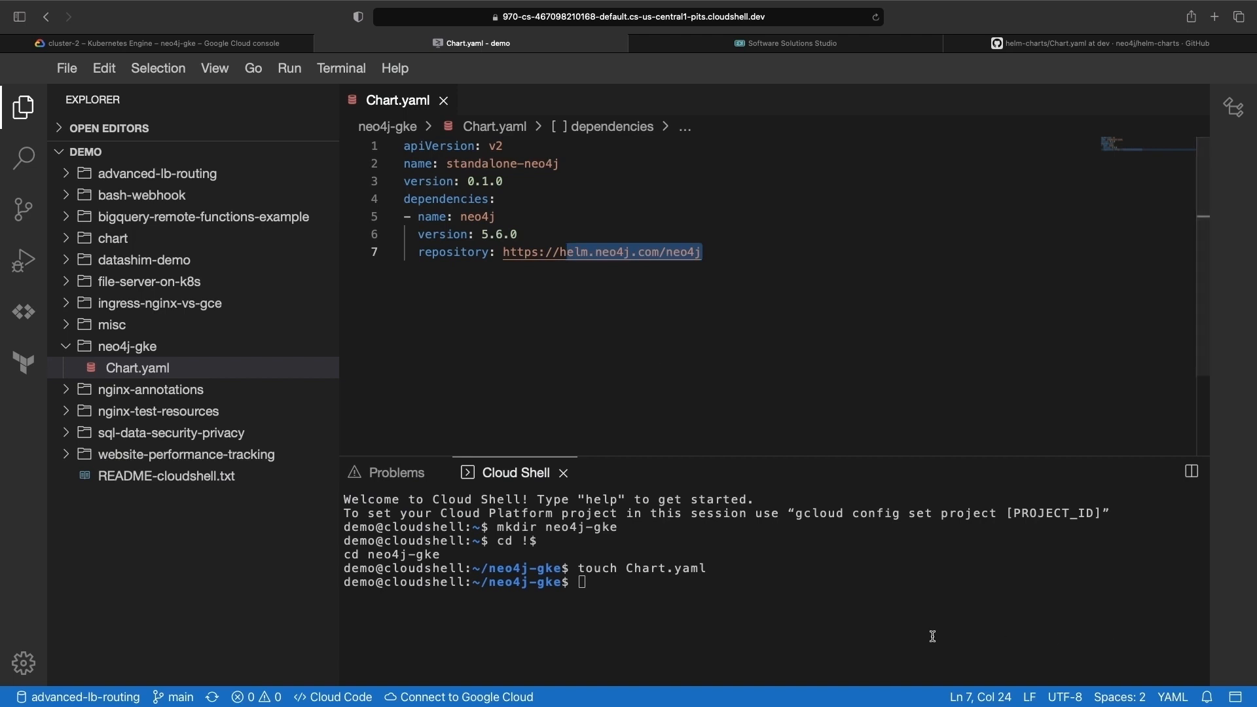
Step: Create values.yaml with the neo4j name, password, storage, disabled Bolt TLS and nodematic.io domains
type("touch values.yaml")
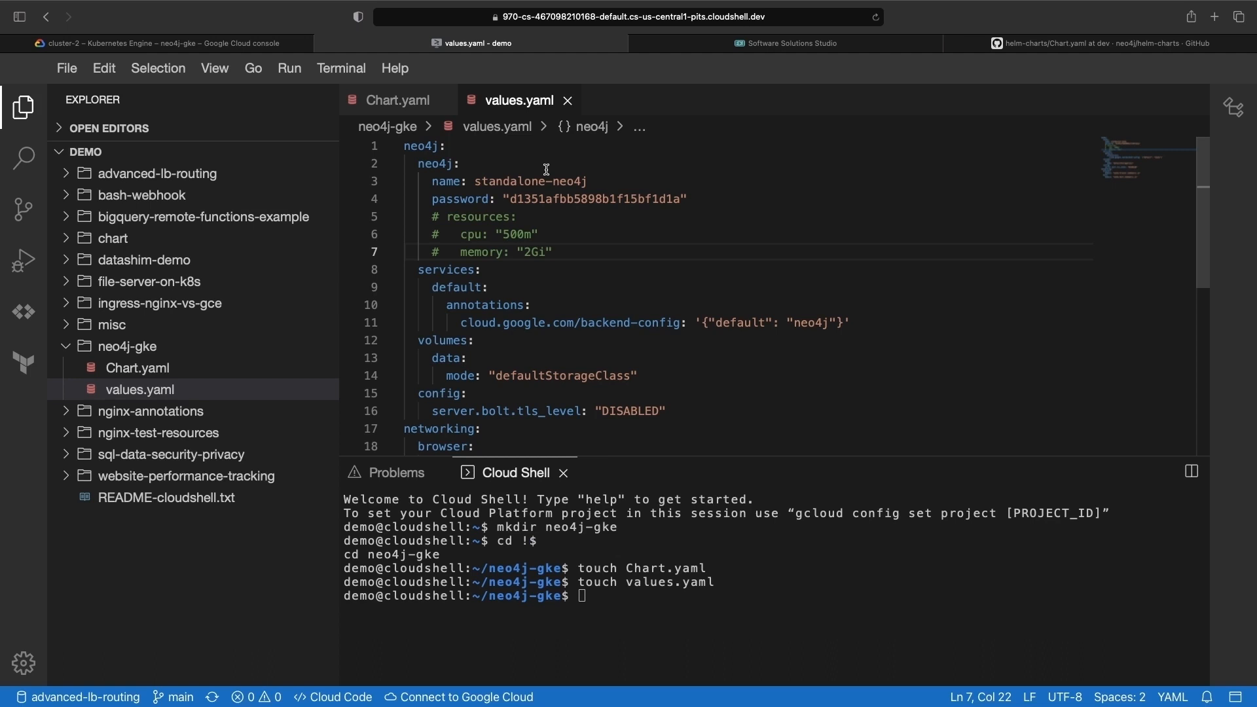
scroll("down", 3)
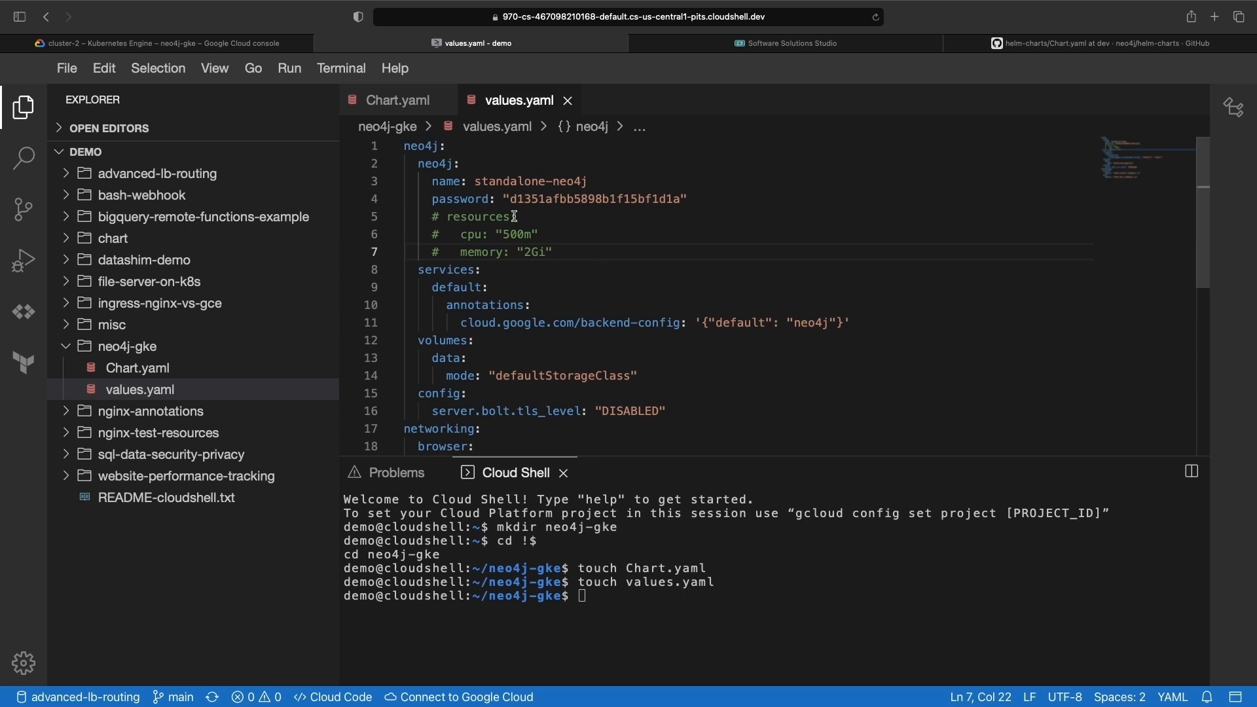
left_click(553, 252)
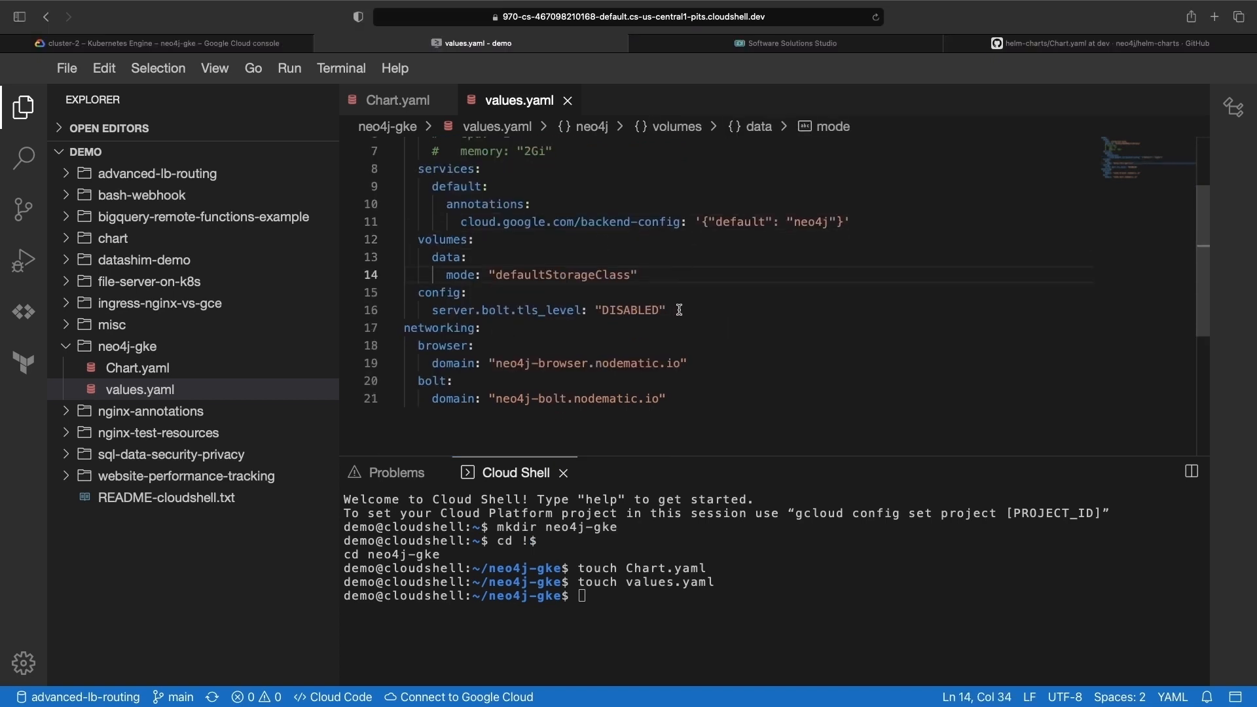
left_click(664, 310)
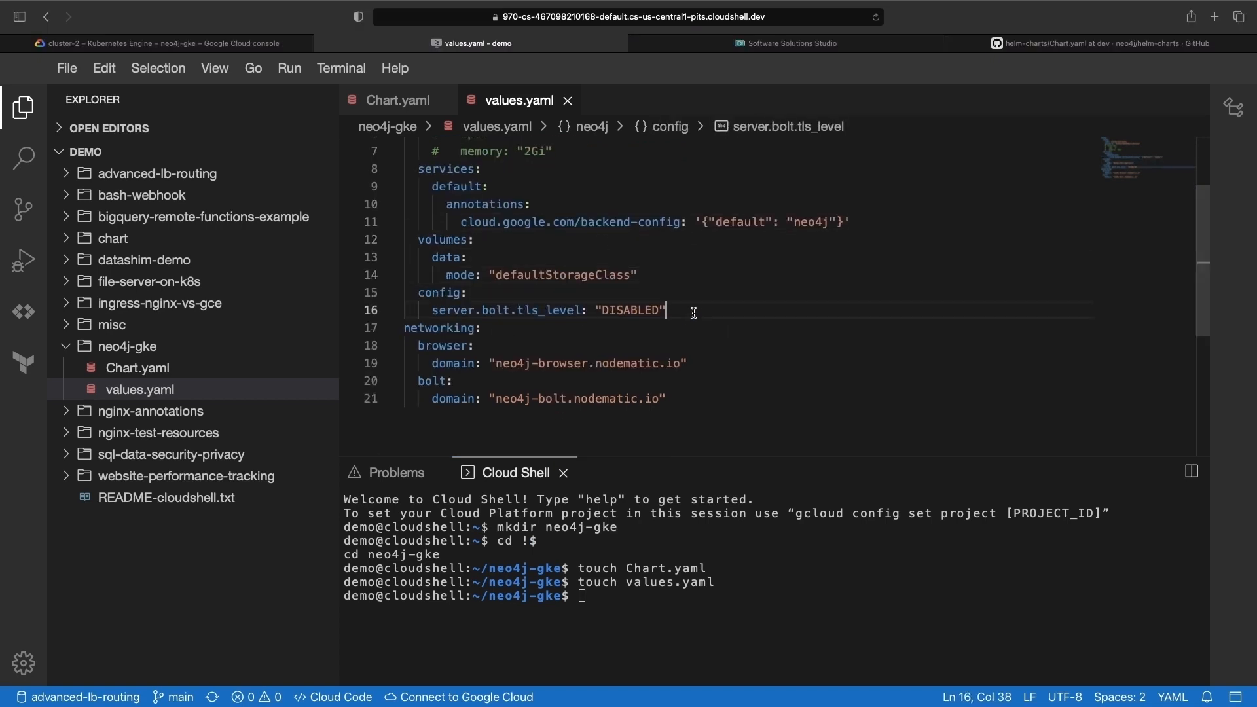
left_click(480, 328)
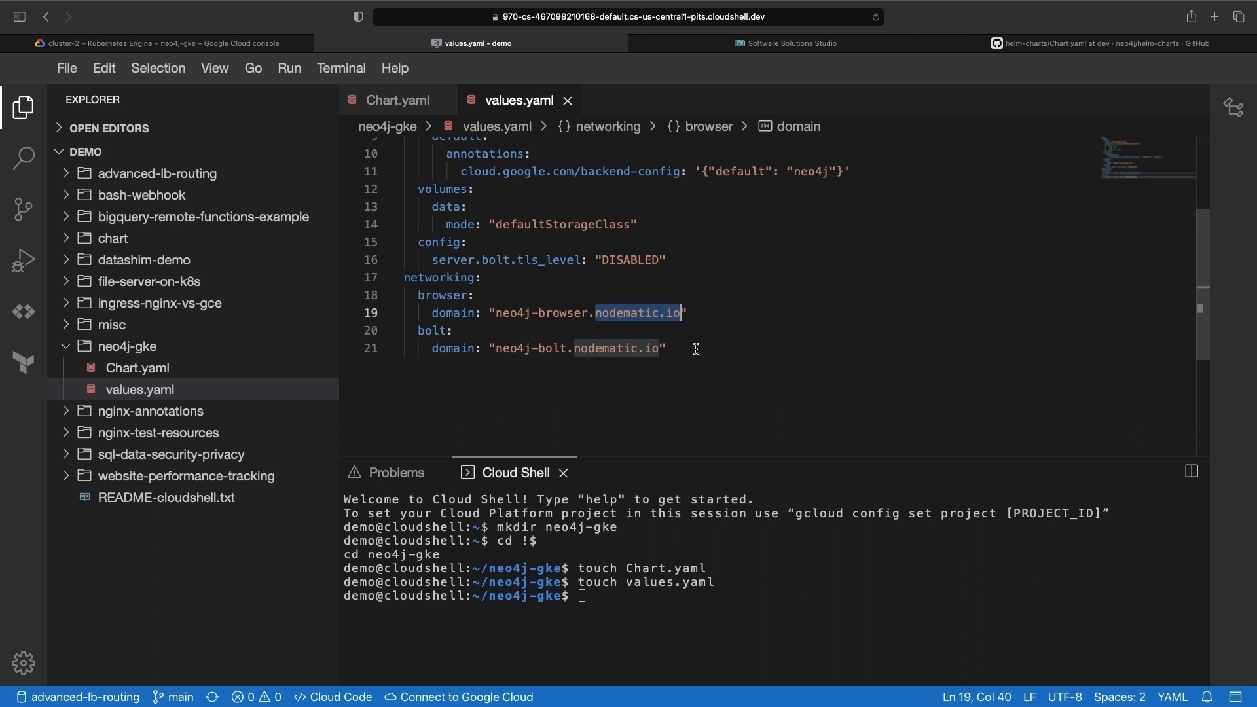
mouse_move(687, 329)
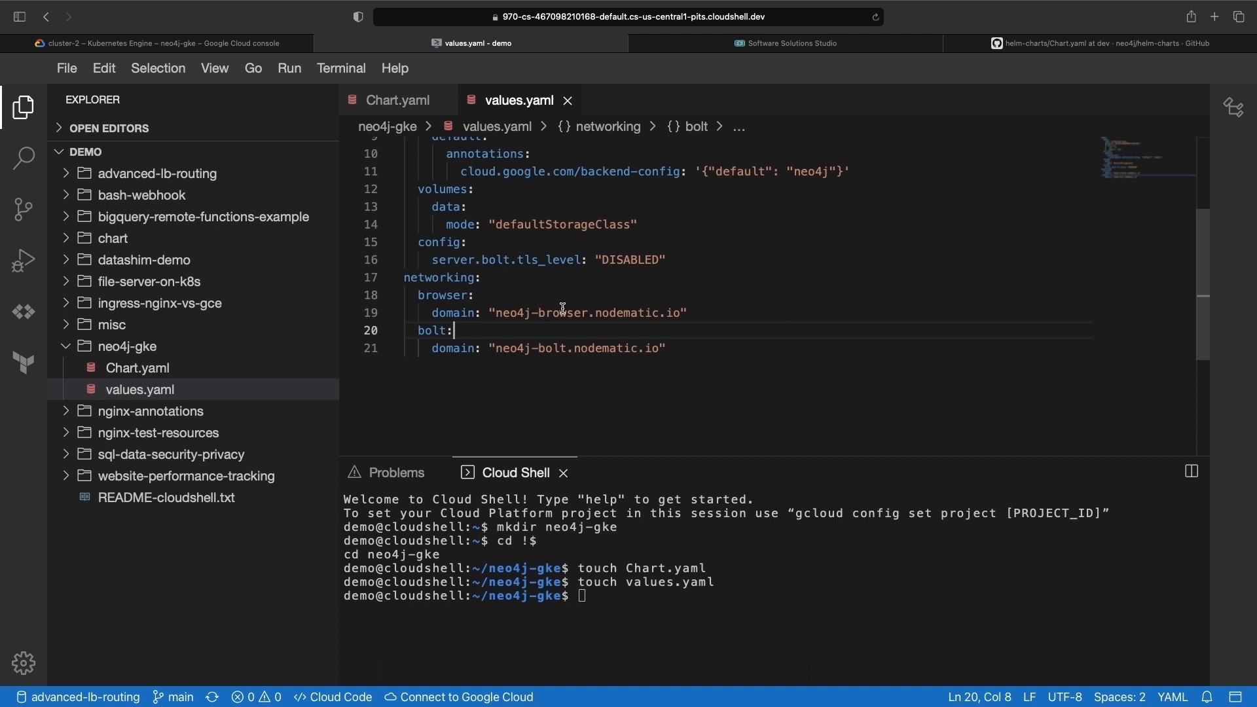
type("m")
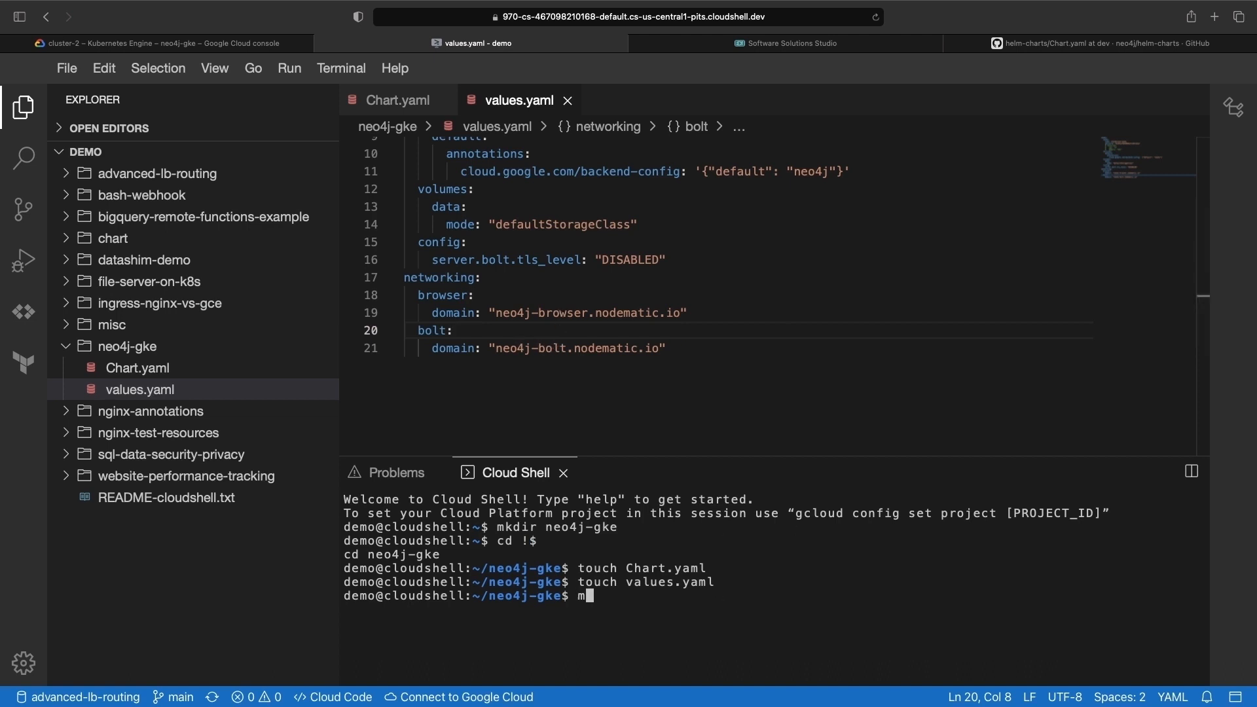
Step: Create templates/networking.yaml and paste the FrontendConfig and Ingress manifests with HTTPS redirect
type("kdir templates")
type("touch networking.yaml")
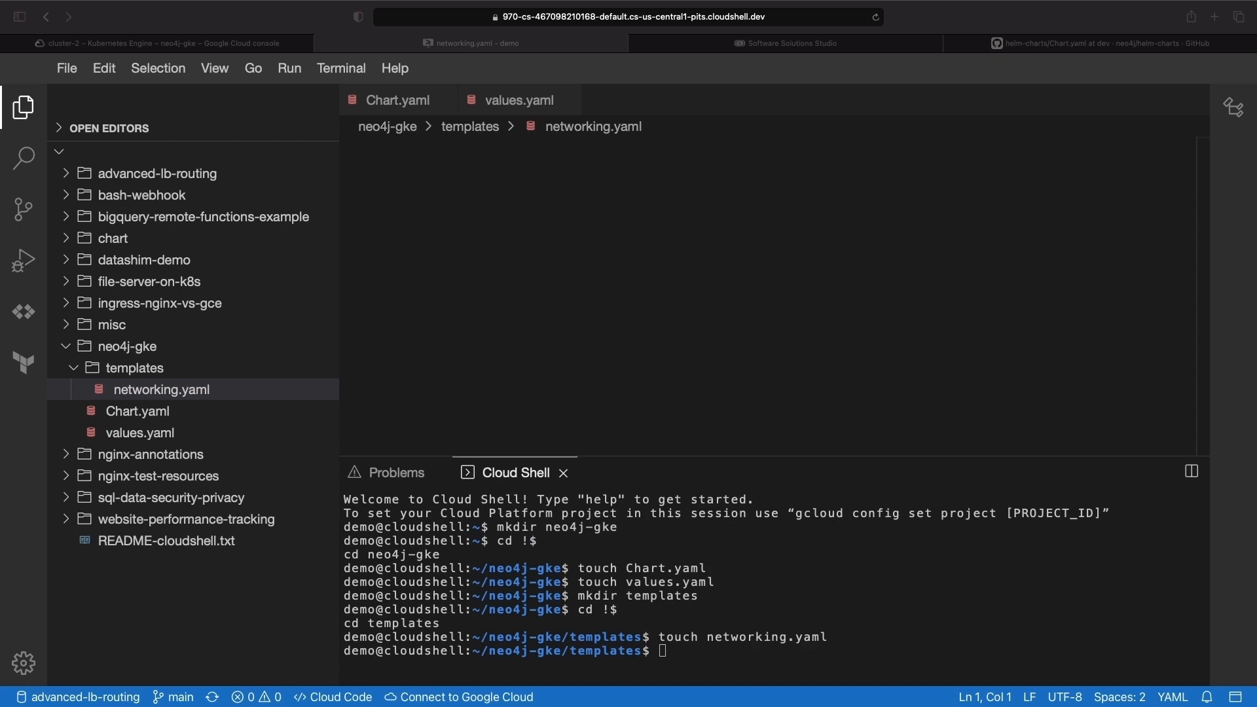
left_click(160, 389)
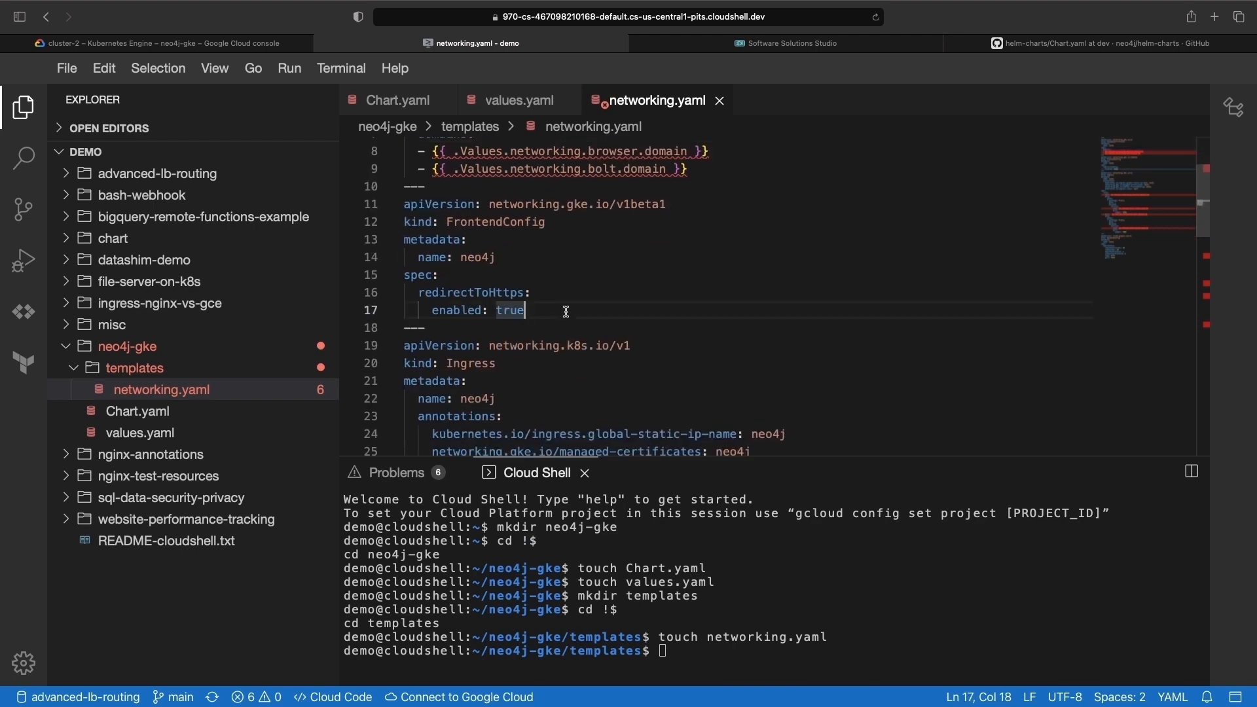
scroll("down", 3)
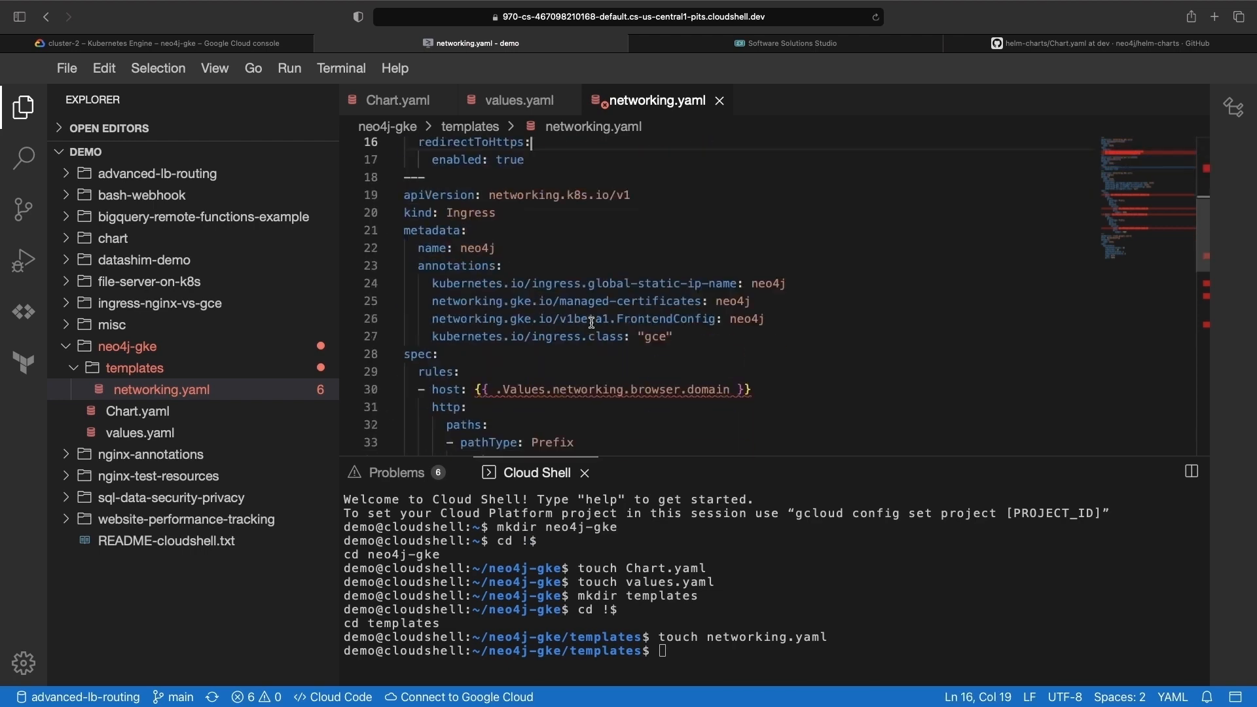
scroll("down", 3)
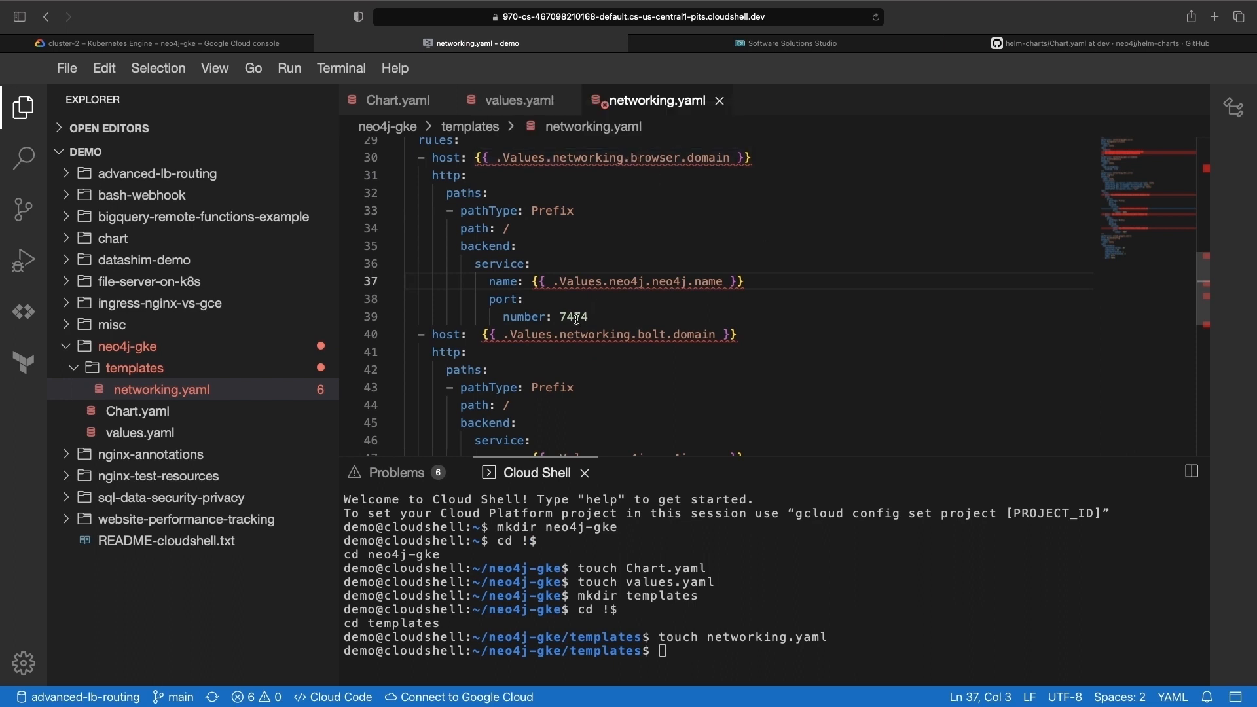
Step: Review the Ingress backends routing browser traffic to 7474 and Bolt to 7687, plus the BackendConfig
double_click(572, 316)
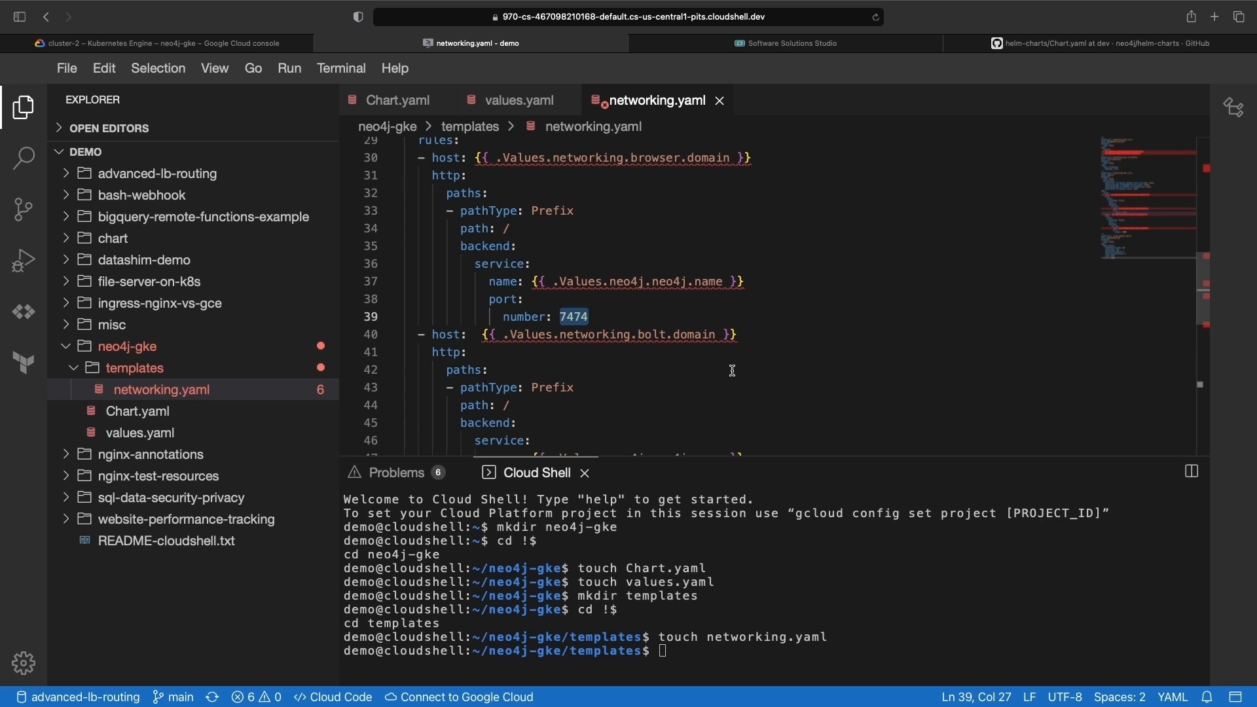
scroll("down", 3)
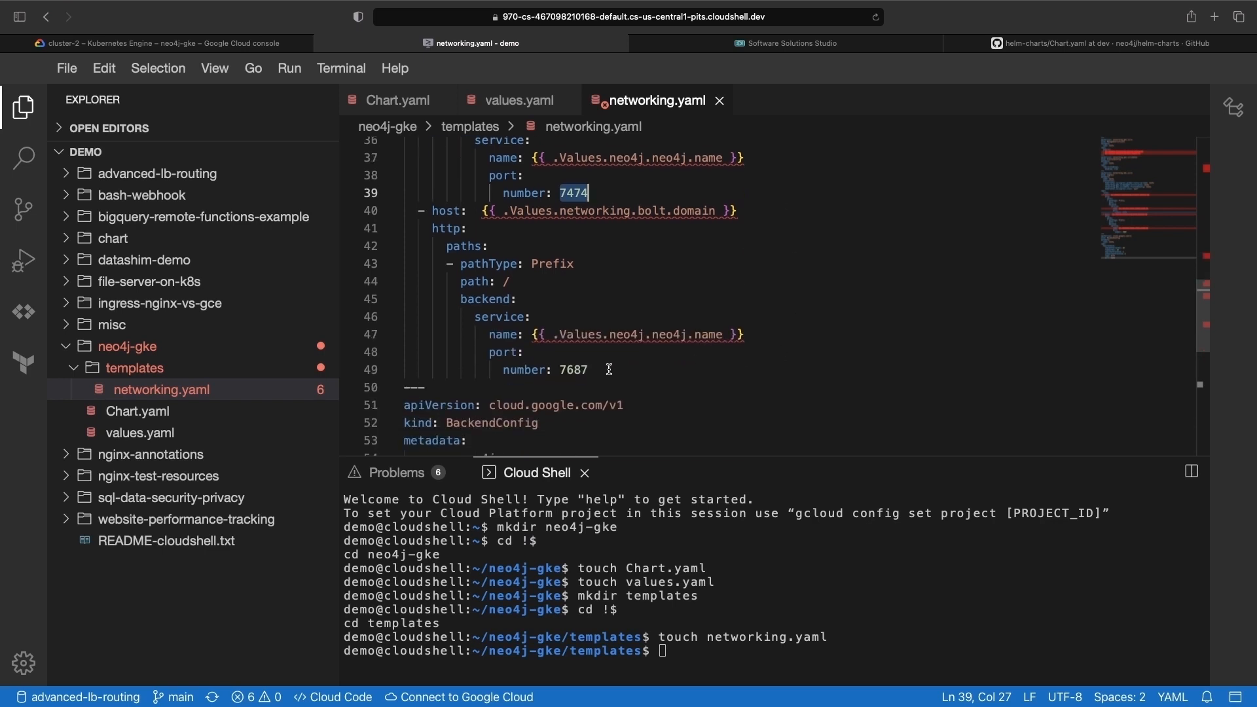
left_click(588, 370)
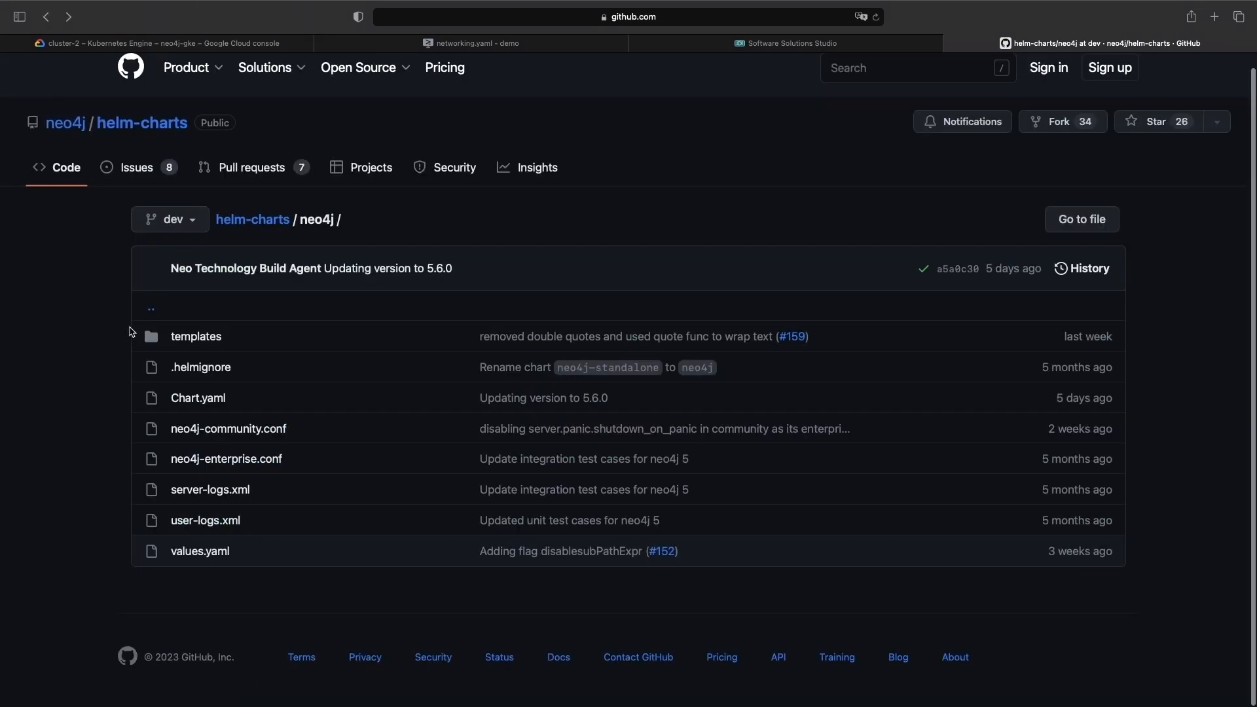
Step: View neo4j-loadbalancer.yaml in the neo4j/helm-charts templates and return to the Cloud Shell tab
left_click(195, 337)
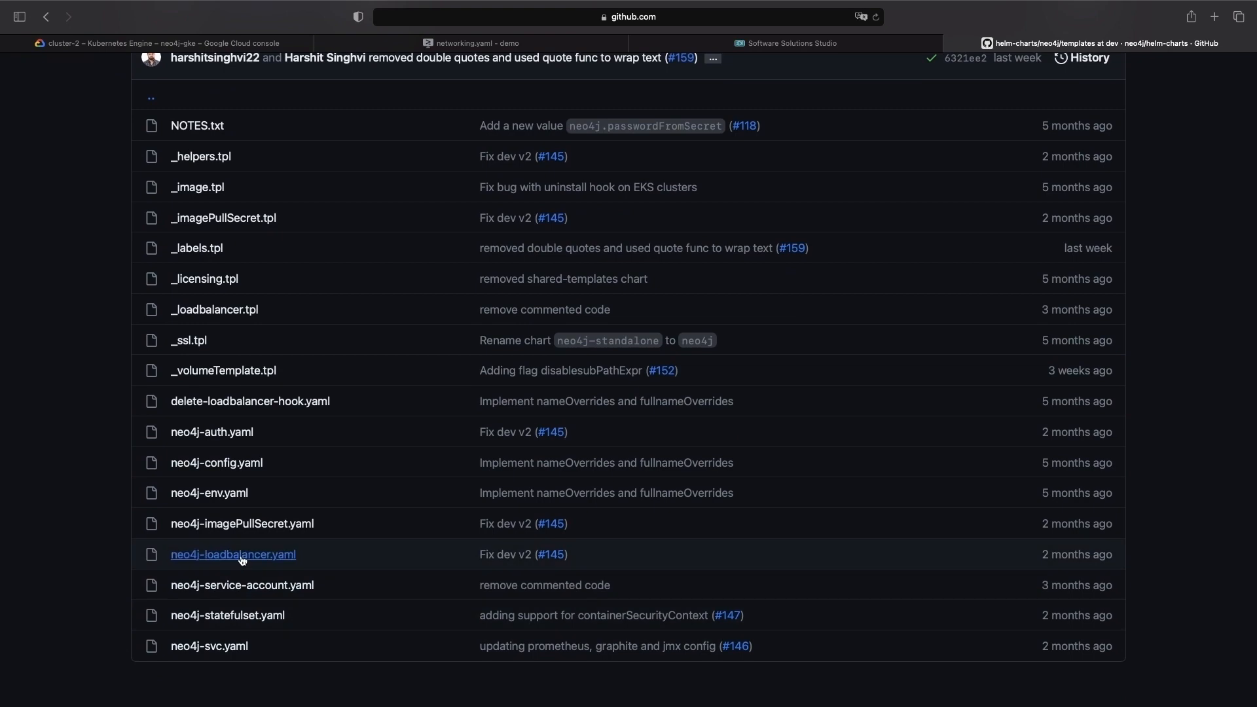
left_click(233, 554)
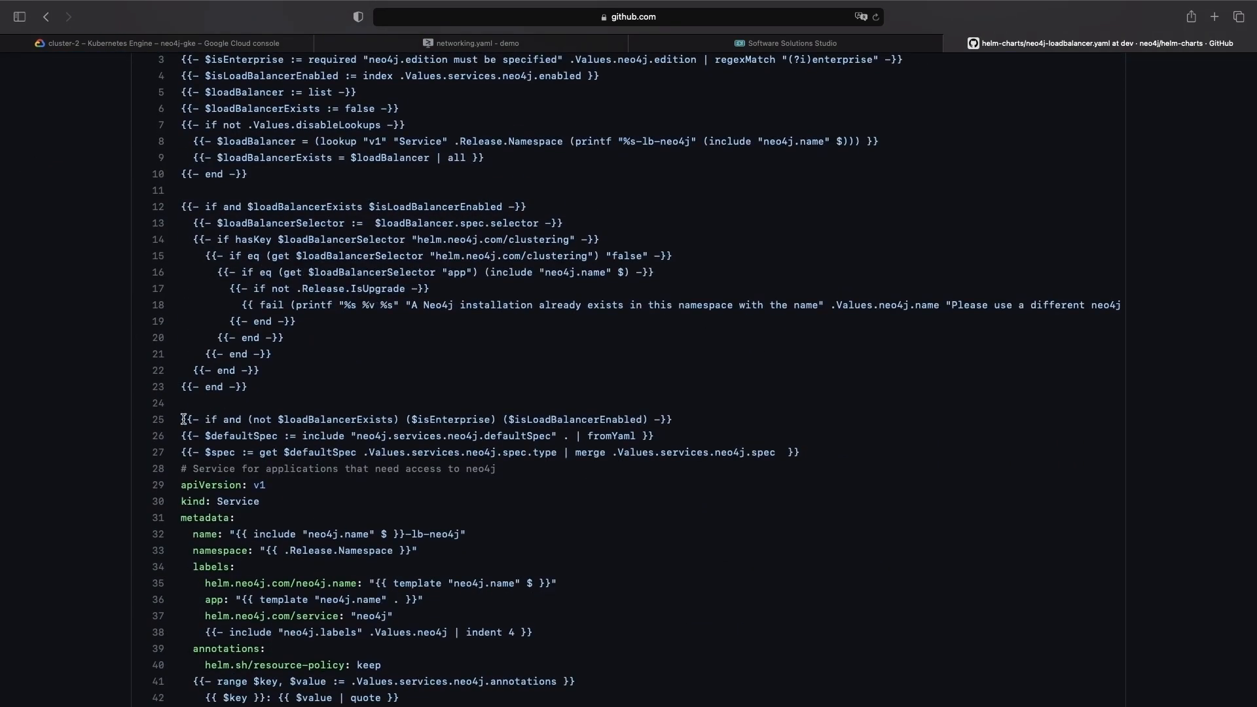
double_click(453, 420)
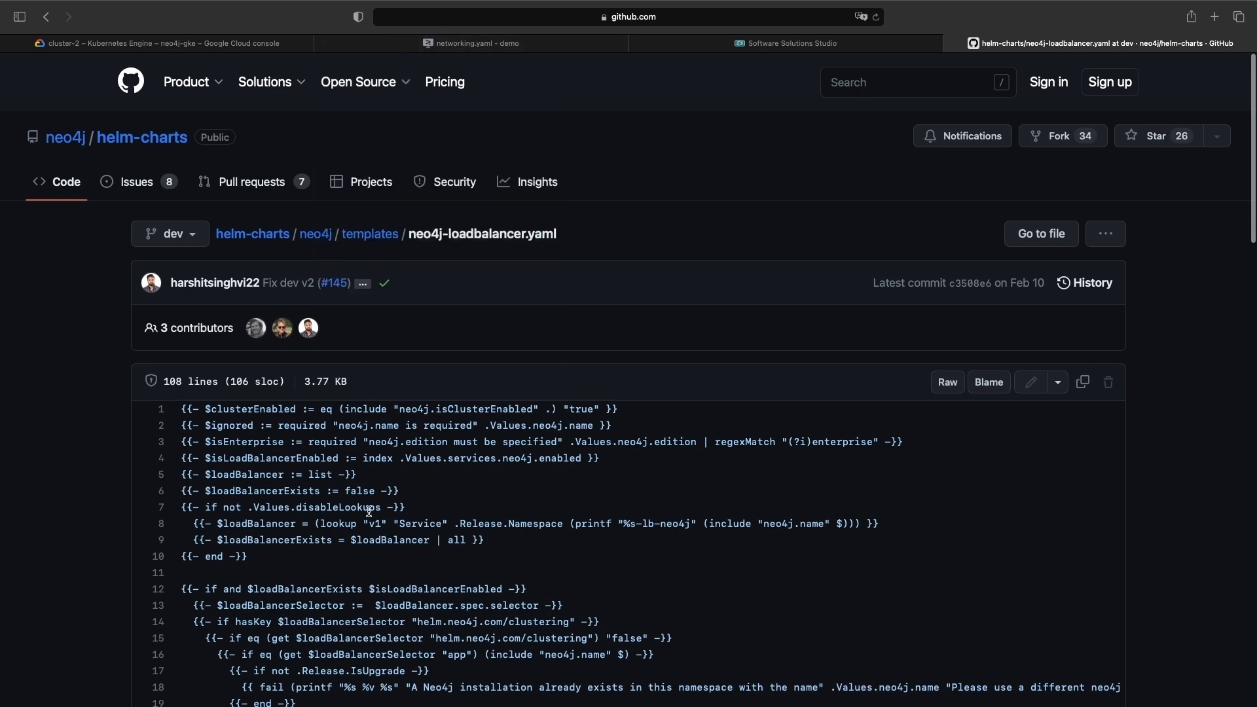
mouse_move(490, 183)
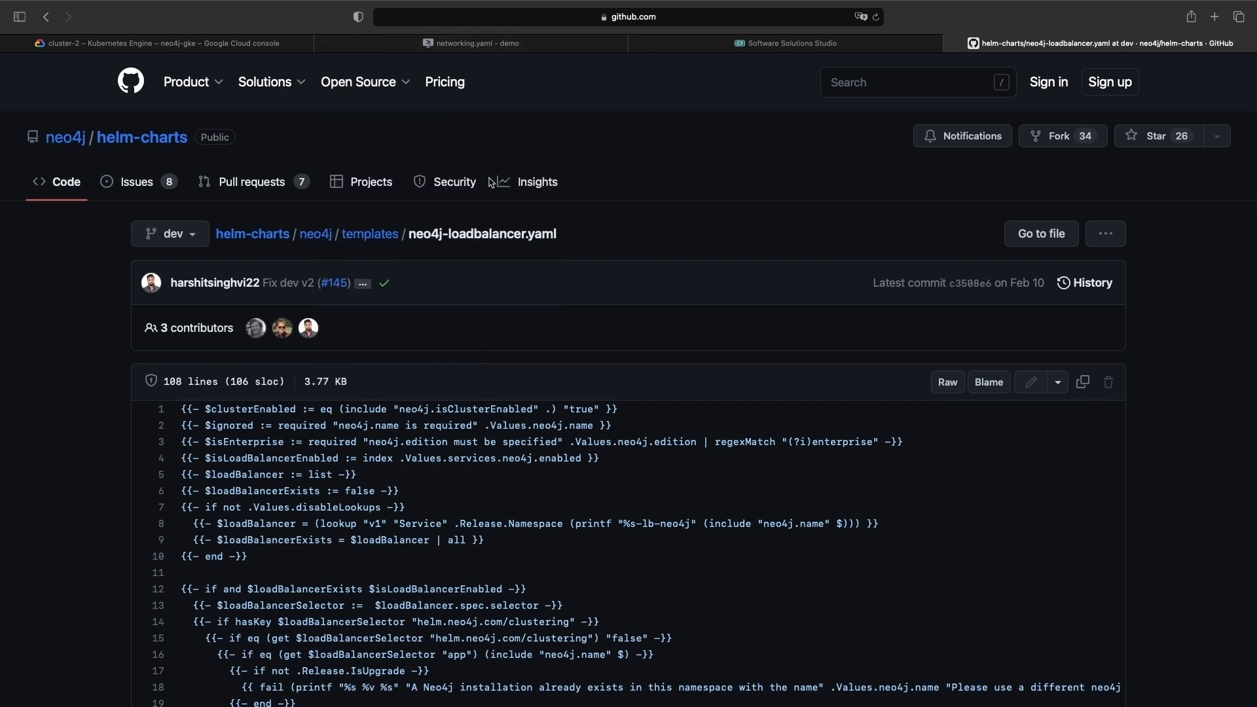
left_click(471, 42)
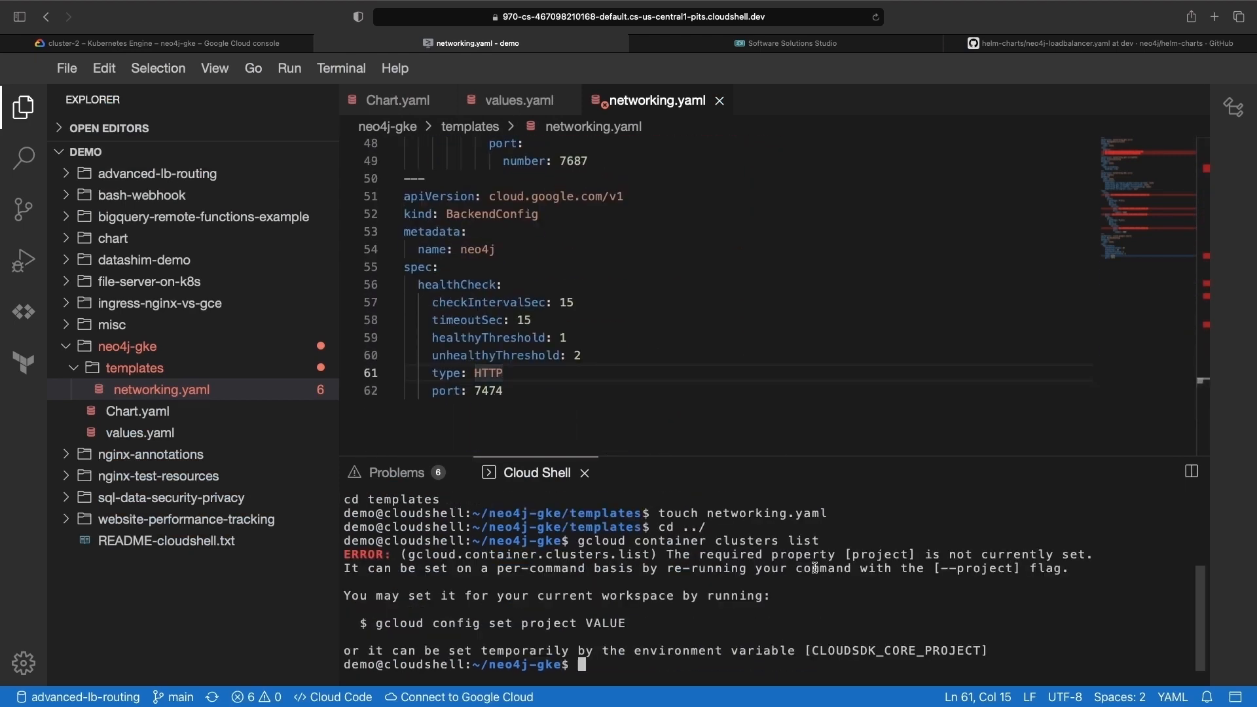
Step: Set the project to neo4j-gke, run helm dependency update, and return to the Cloud console
type("gcloud config set project neo4j-g")
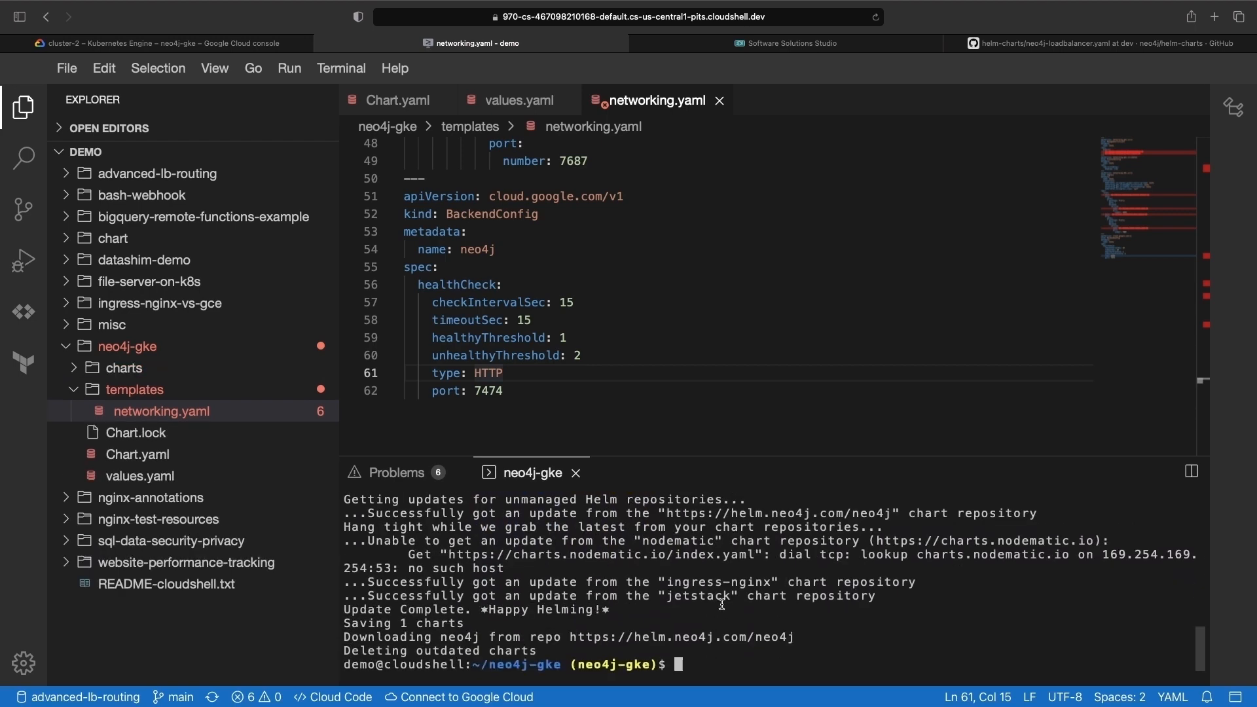
left_click(159, 43)
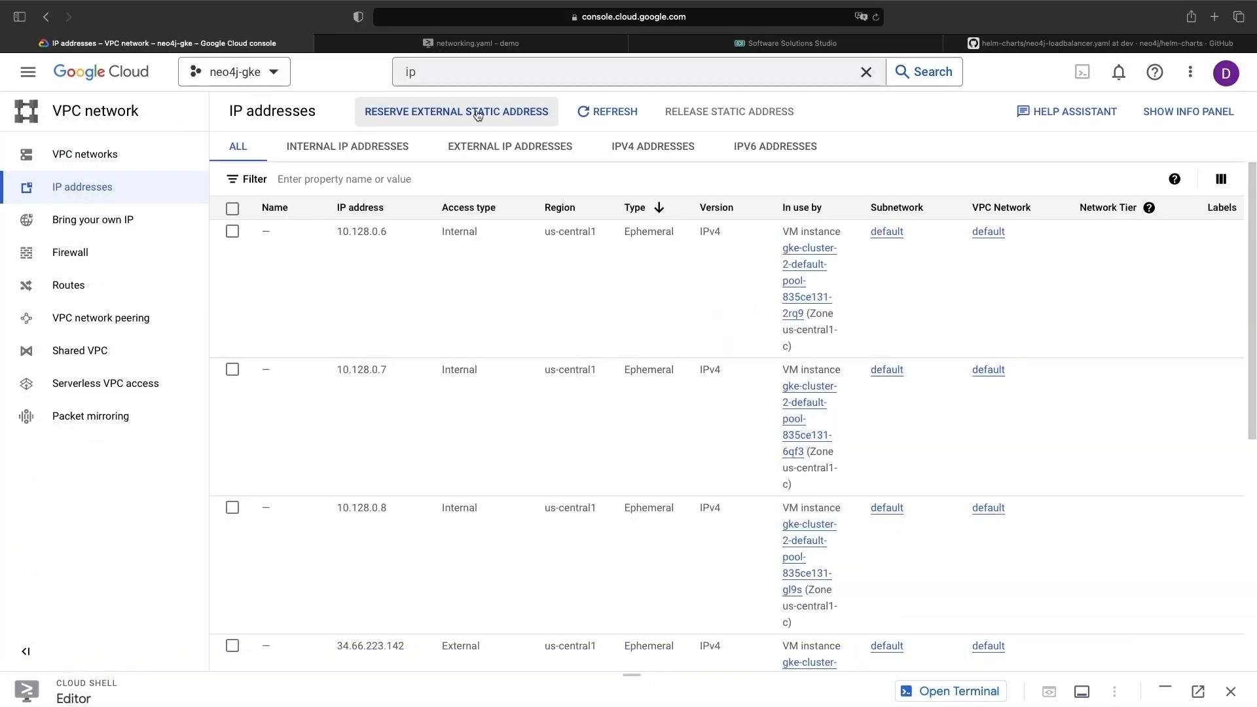
Step: Reserve a global external static IP address named neo4j, matching the name the ingress expects
left_click(456, 111)
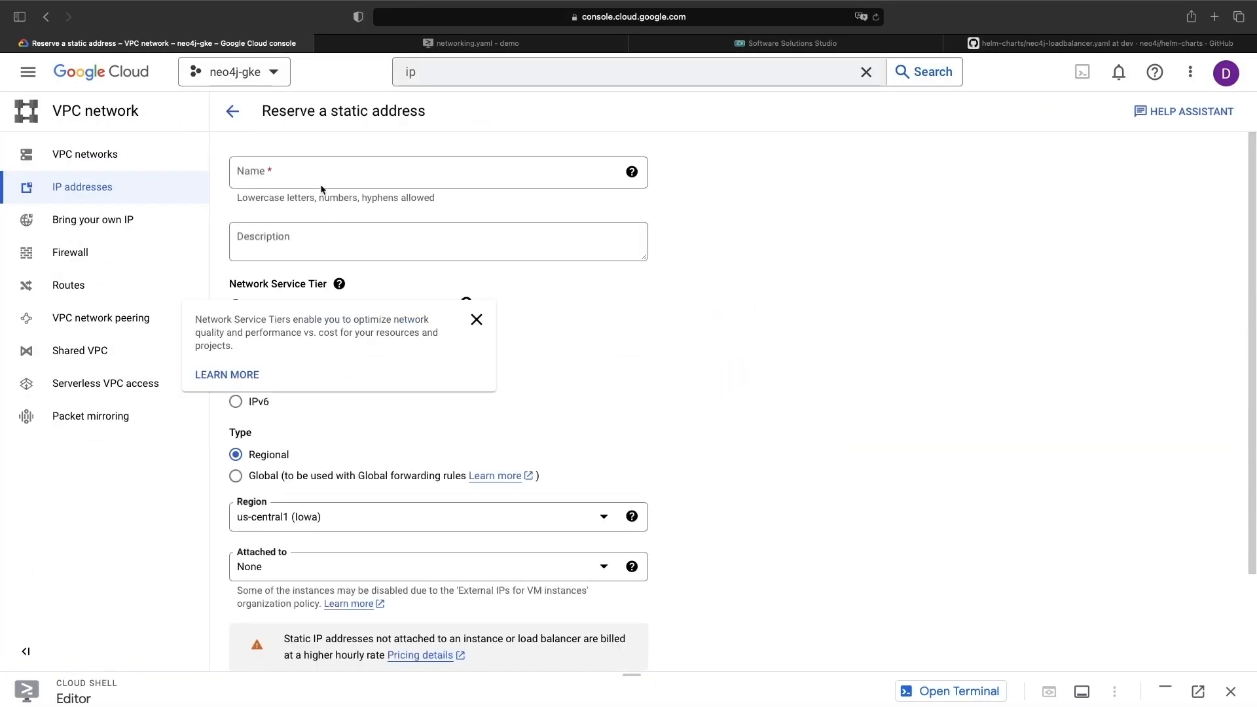
type("neo4j")
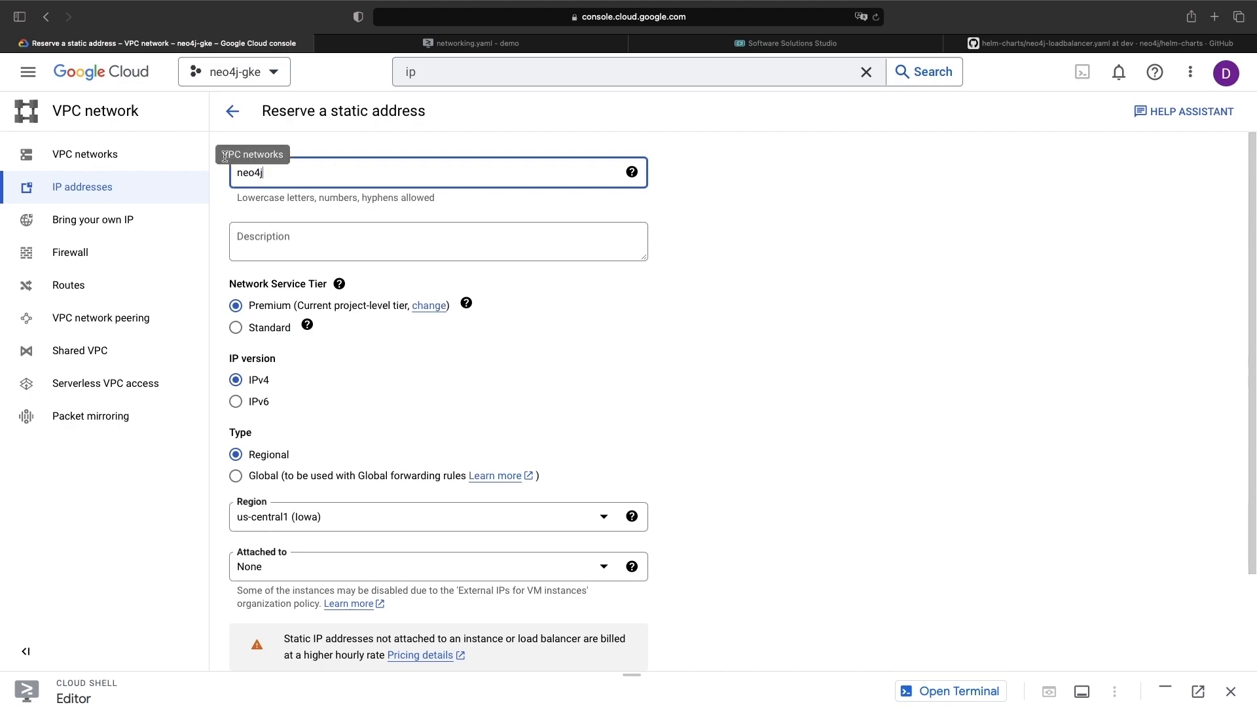
left_click(471, 42)
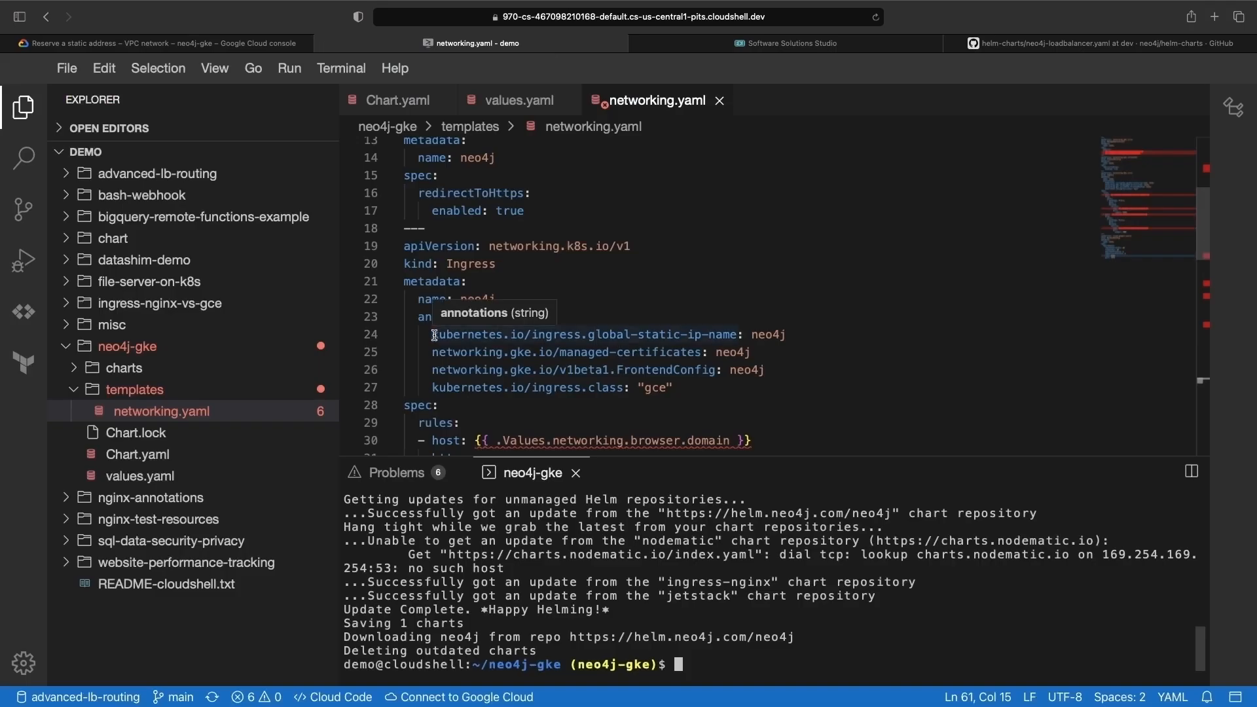
left_click(144, 42)
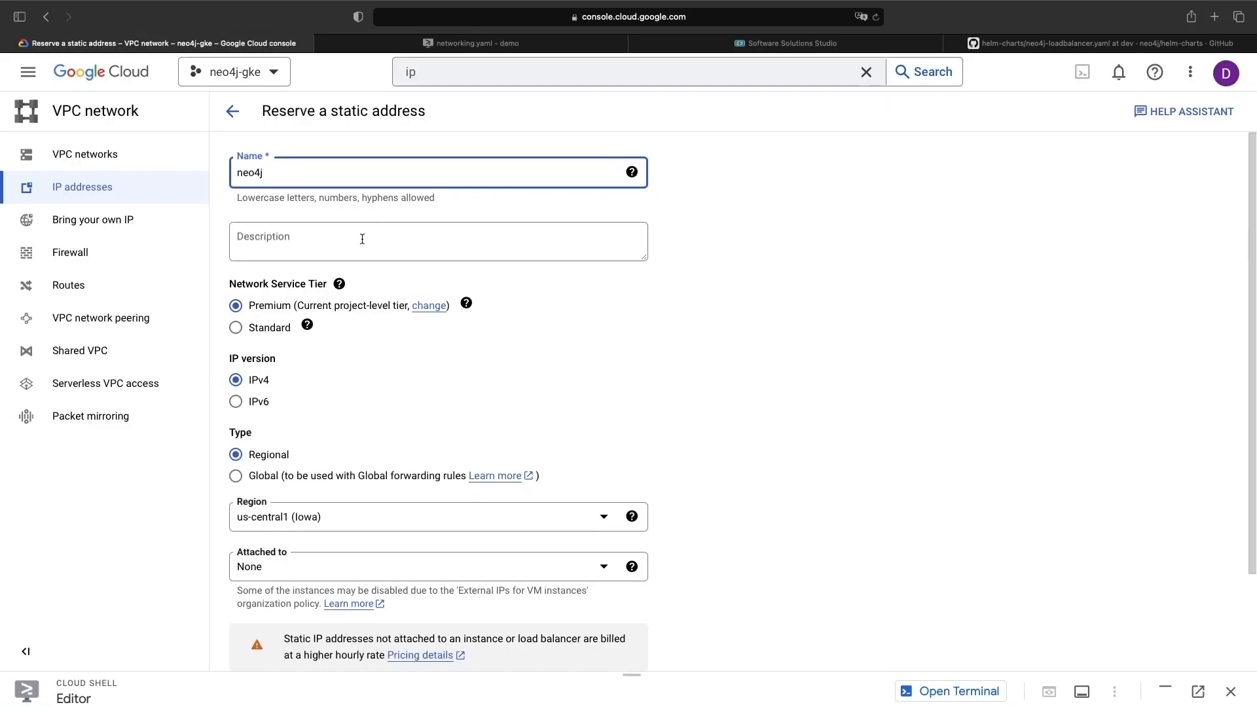
left_click(235, 475)
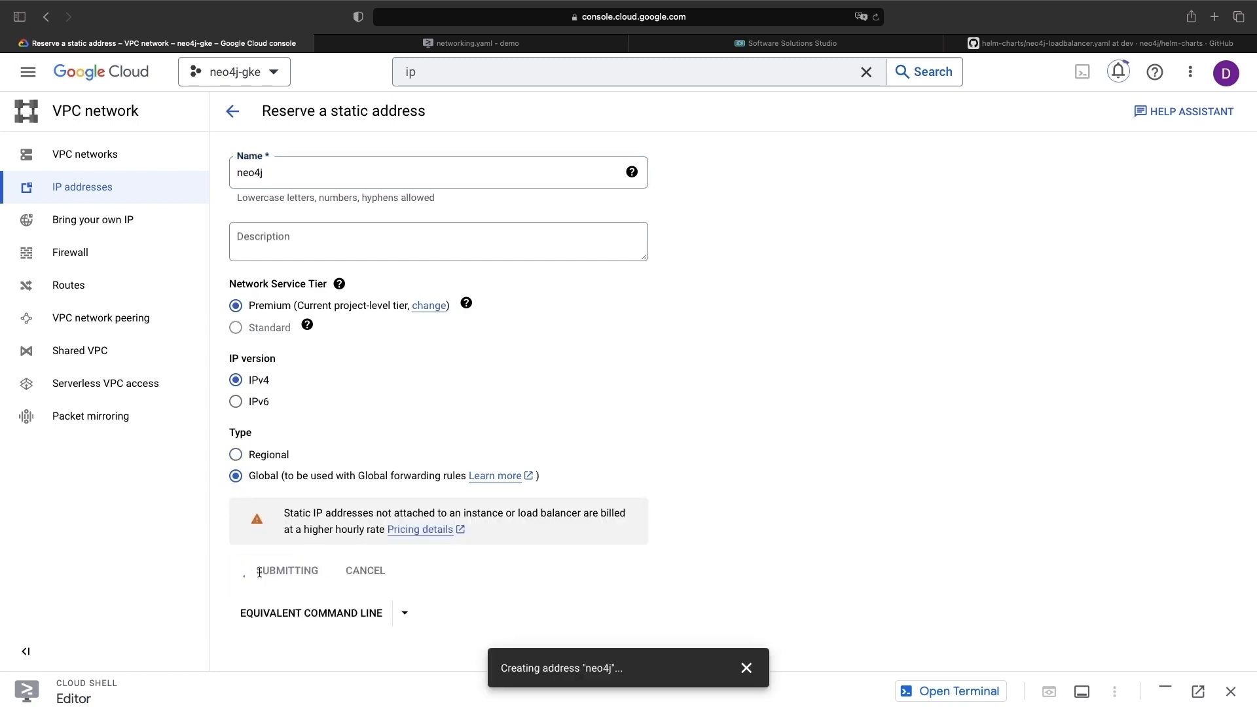
left_click(233, 71)
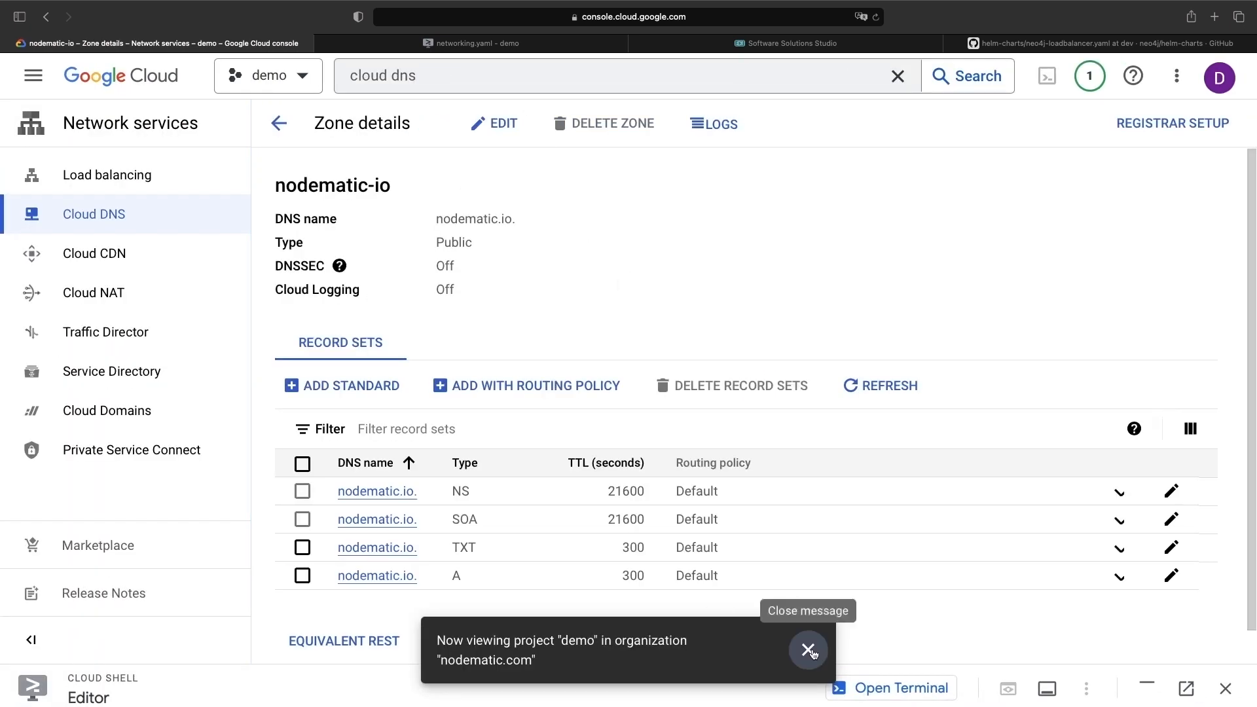
Step: Add an A record neo4j-bolt in the nodematic-io zone pointing to 34.111.64.113
left_click(340, 385)
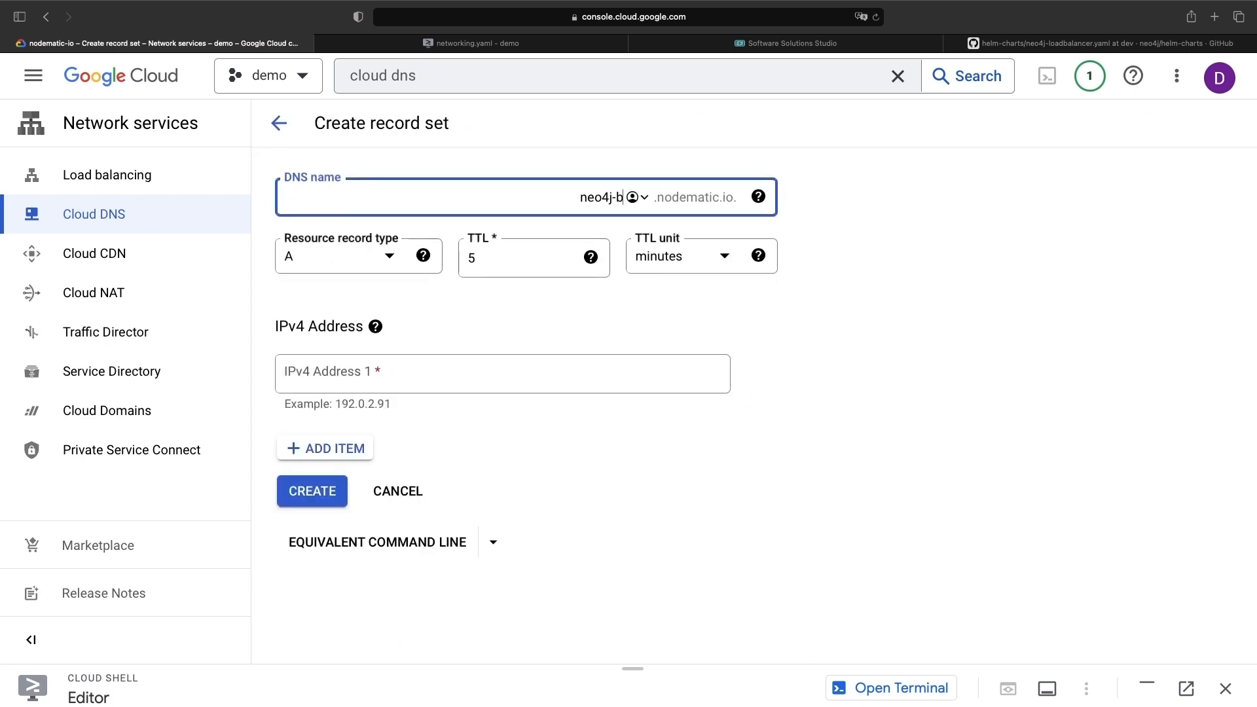
type("34.111.64.113")
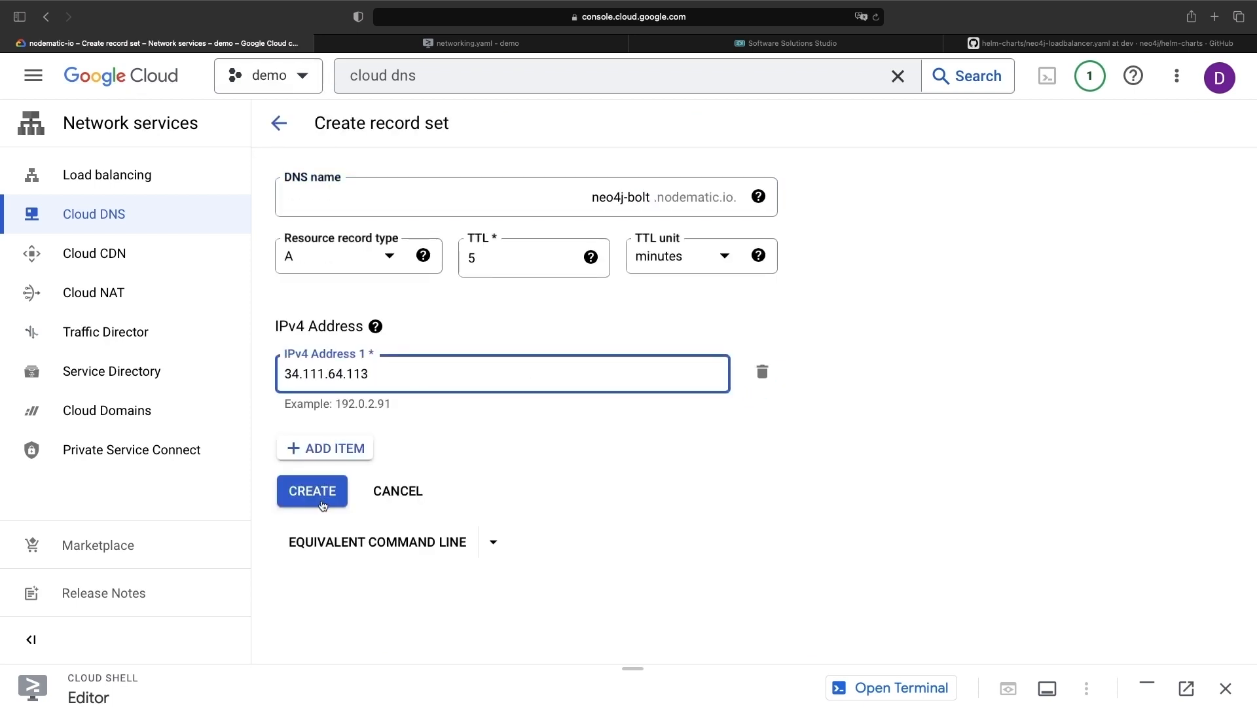
left_click(312, 491)
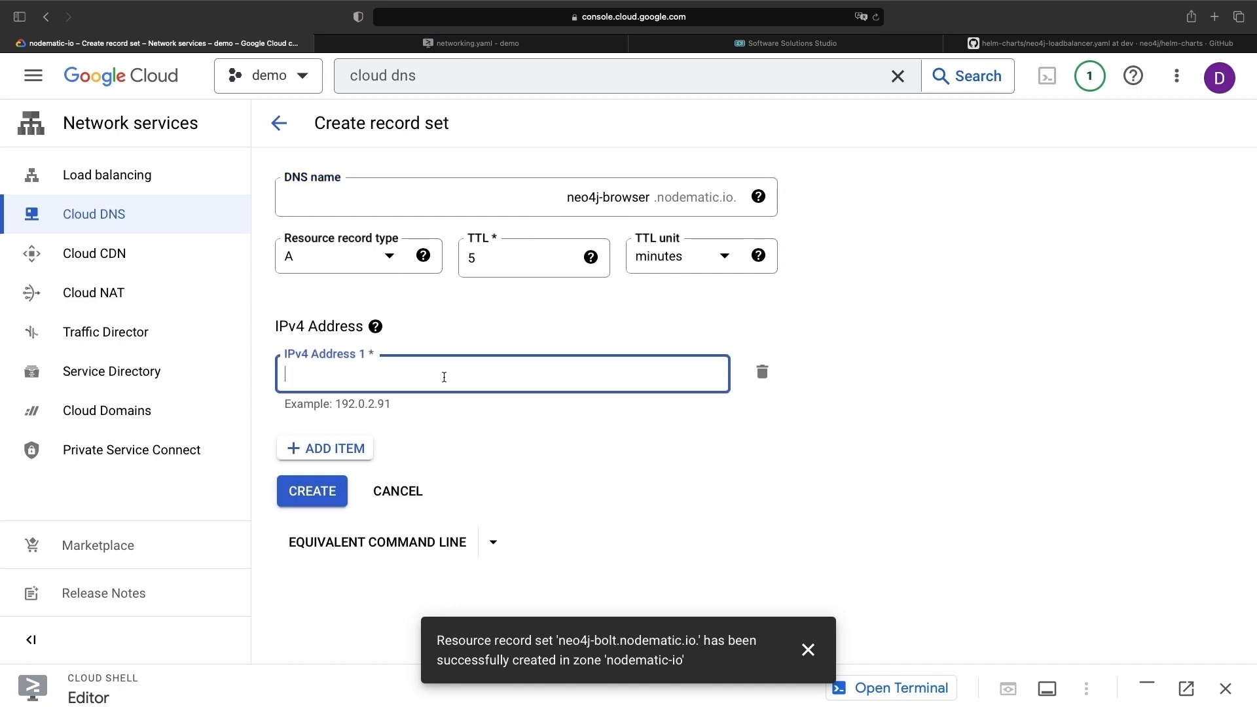
left_click(472, 43)
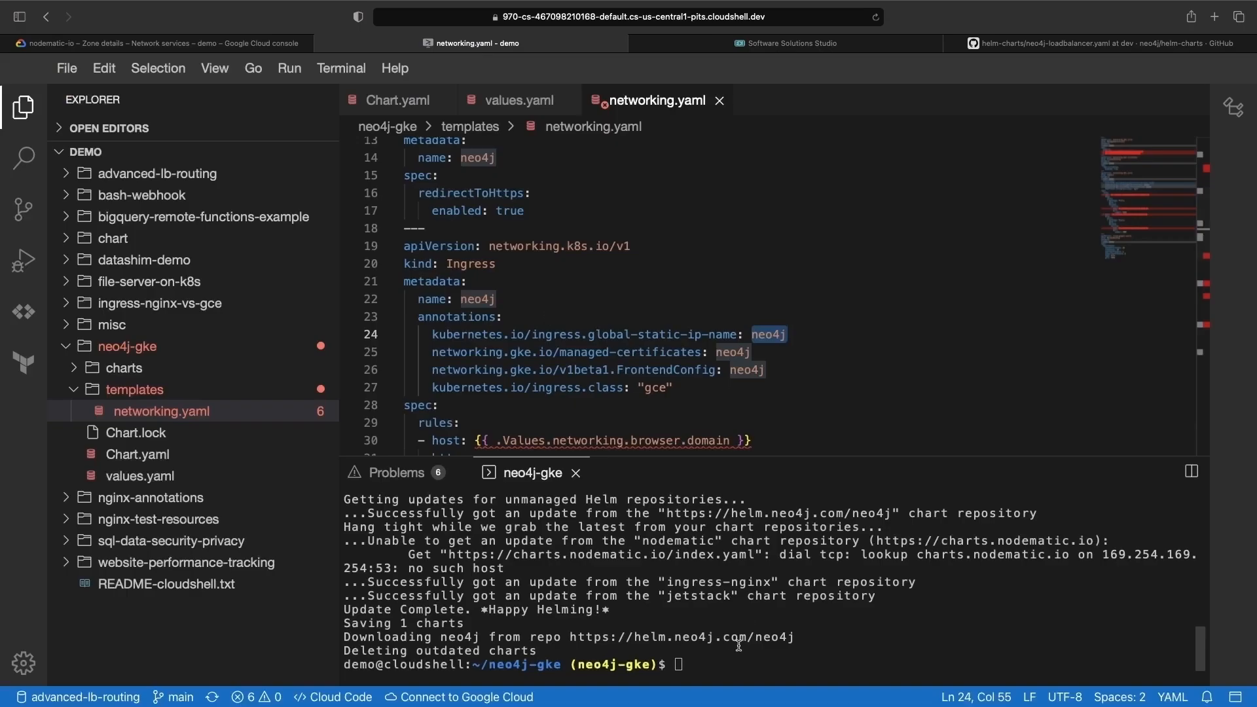
Step: Run helm install standalone-neo4j from the chart folder and watch the managed certificate status
type("helm")
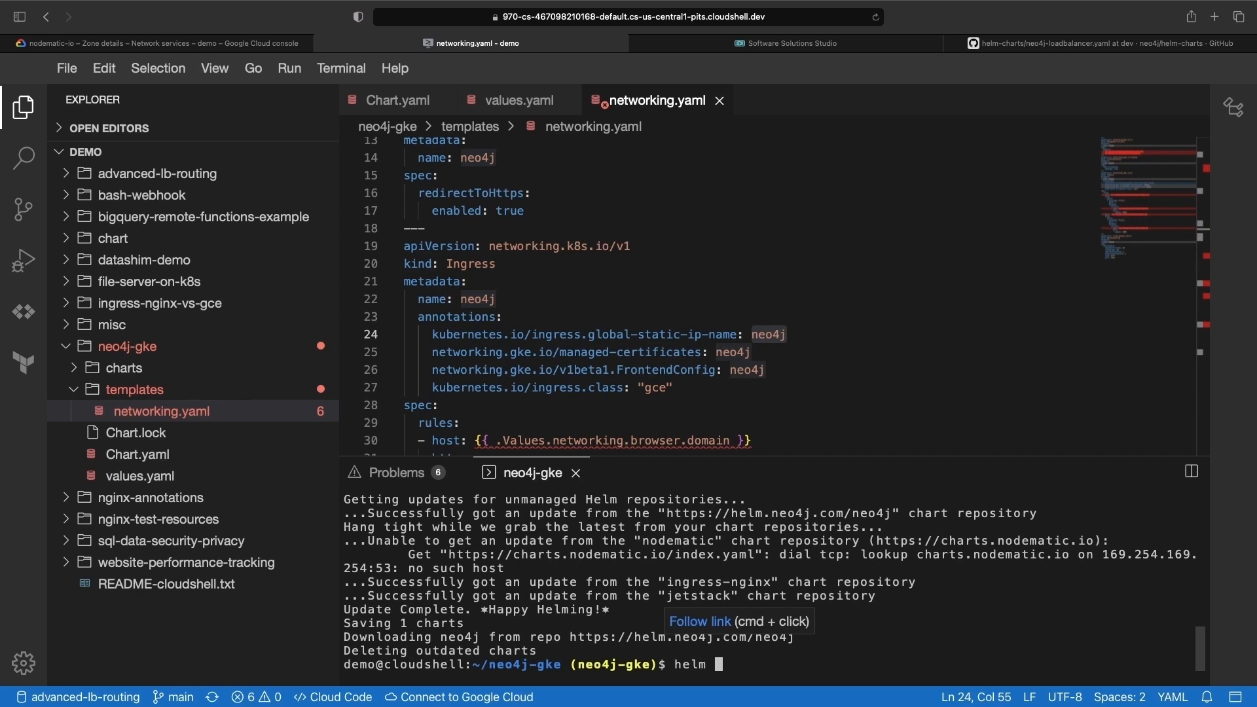
type("install standalone-neo4j .")
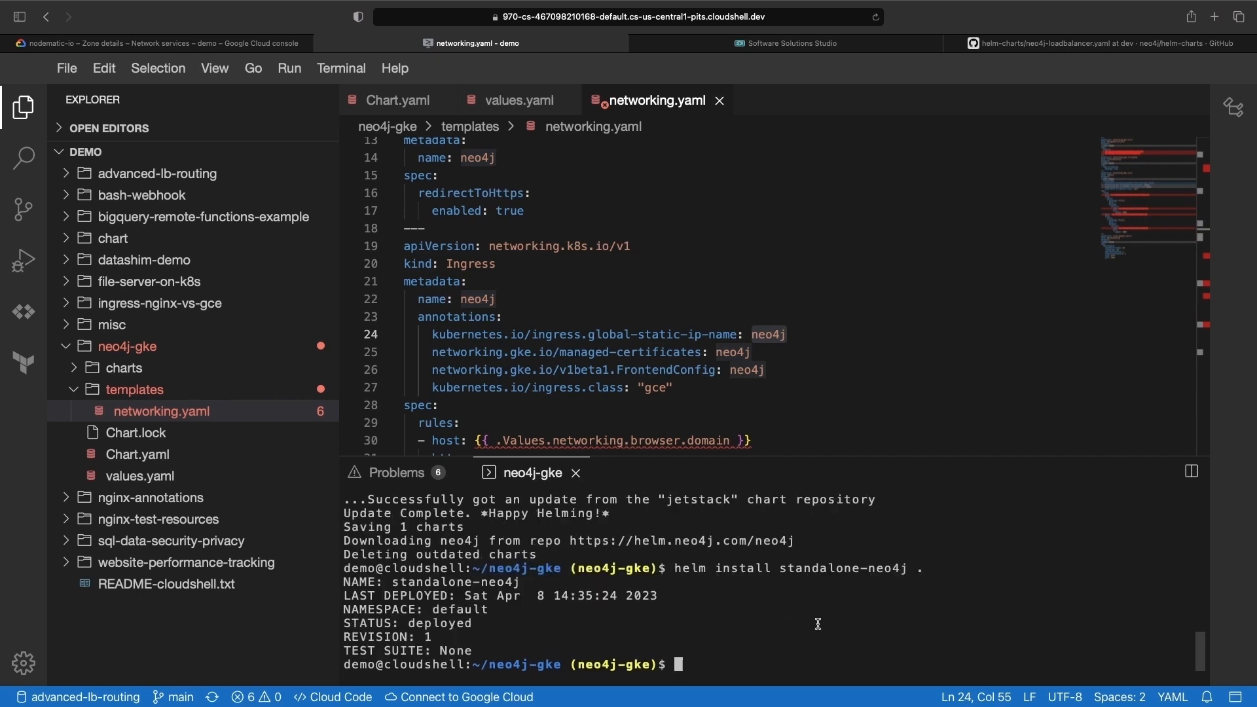
type("watch kubectl get managedcertificate")
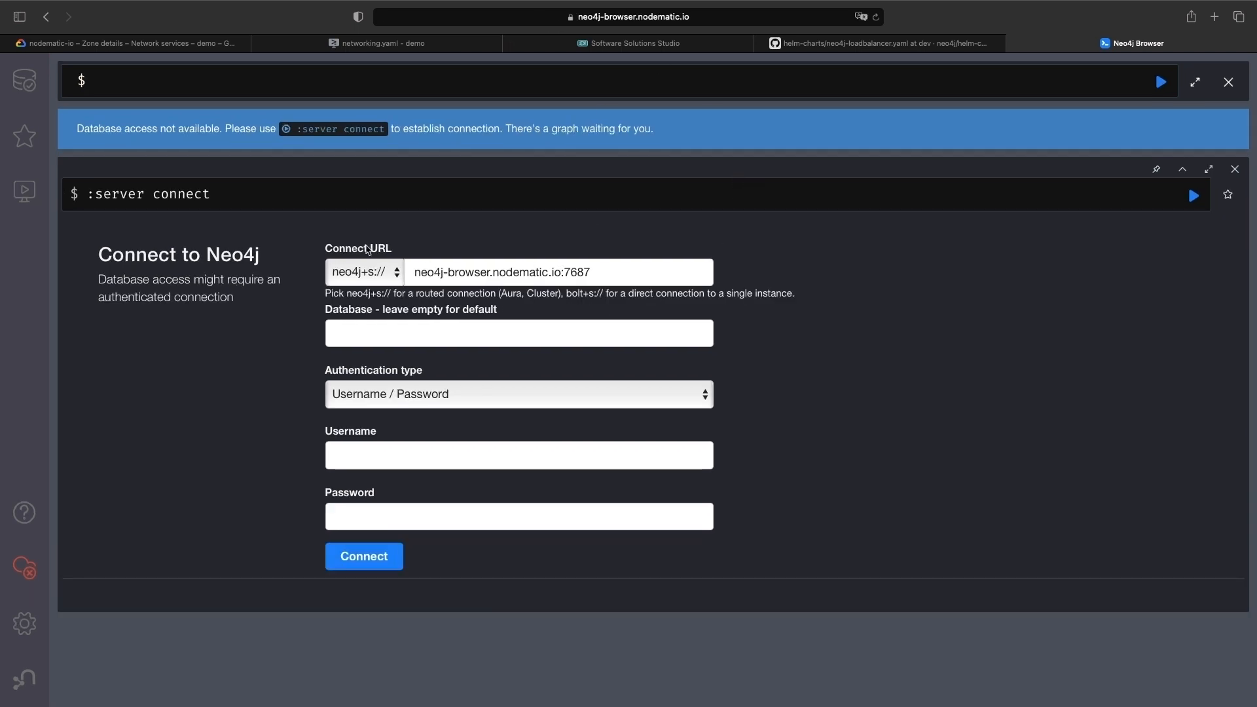
Step: Connect as user neo4j over bolt+s:// to neo4j-bolt.nodematic.io:443
left_click(364, 271)
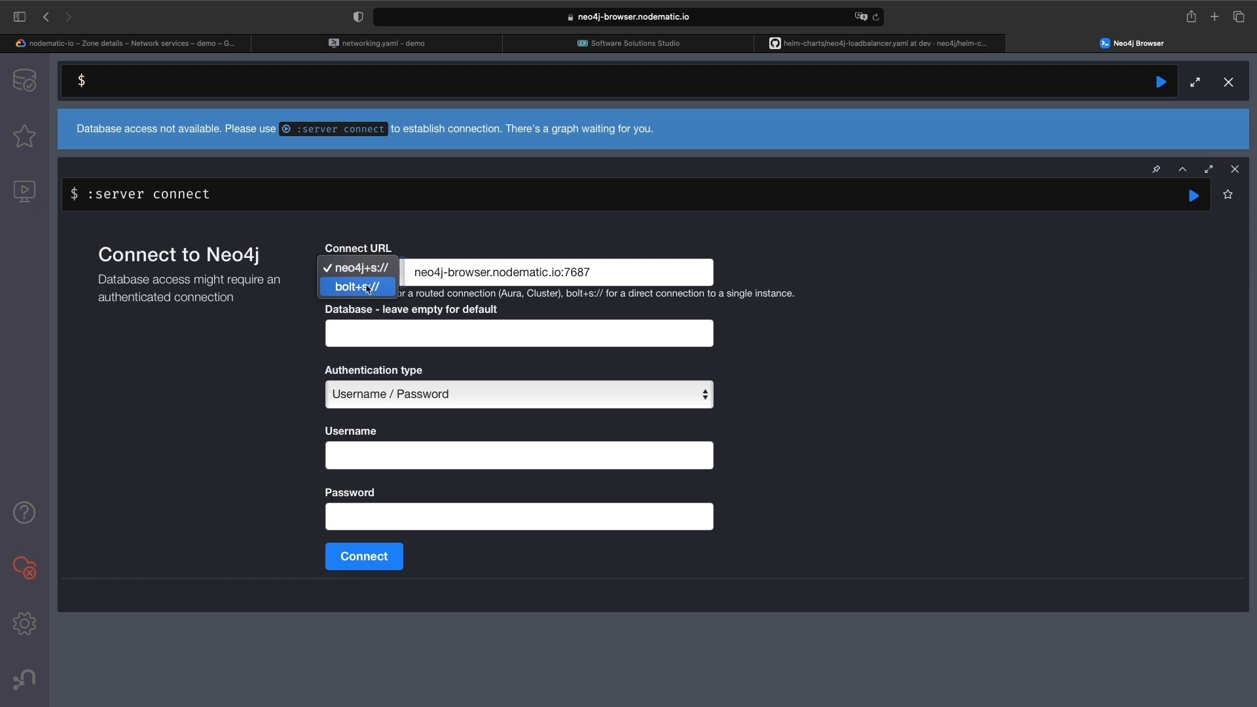
left_click(357, 287)
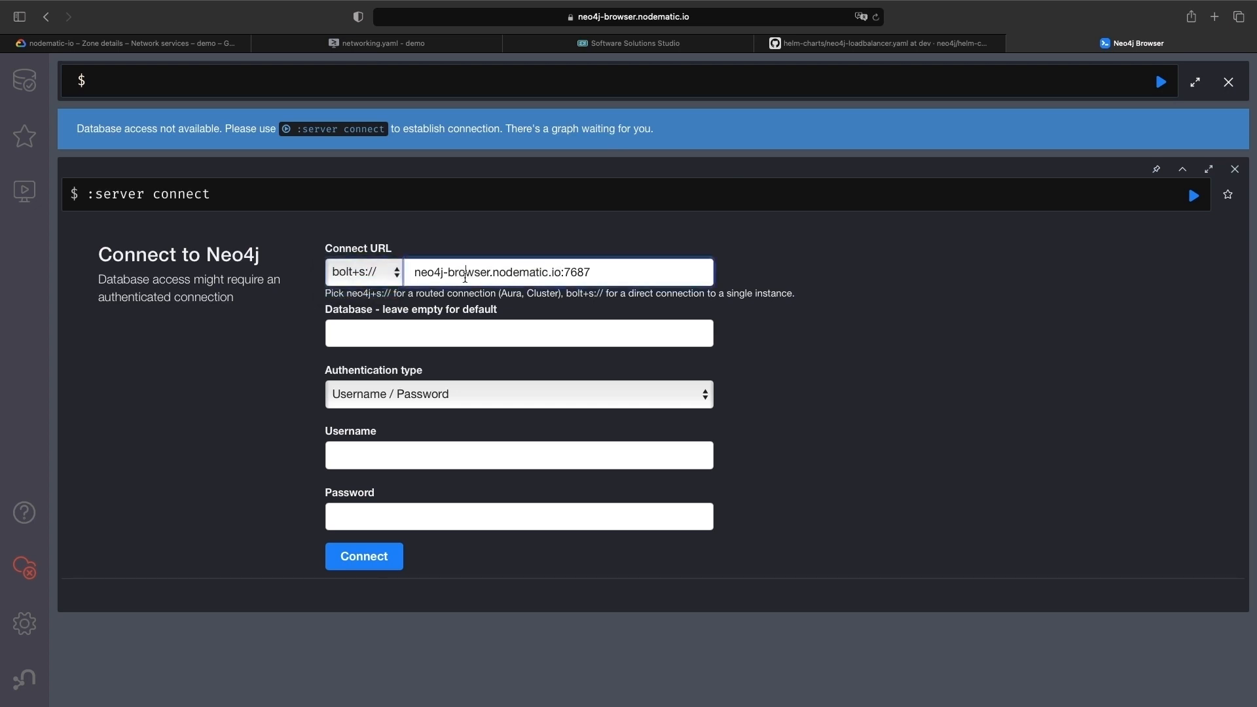
type("neo4j-bolt.nodematic.io:7687")
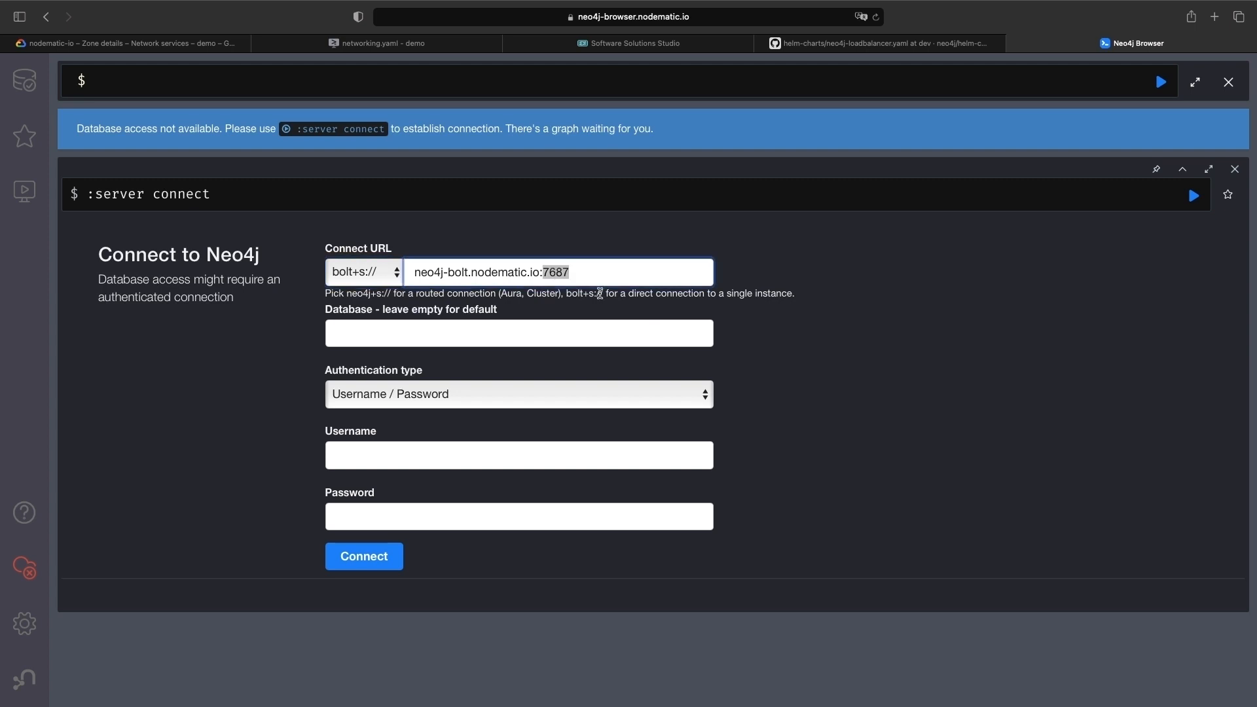
type("443")
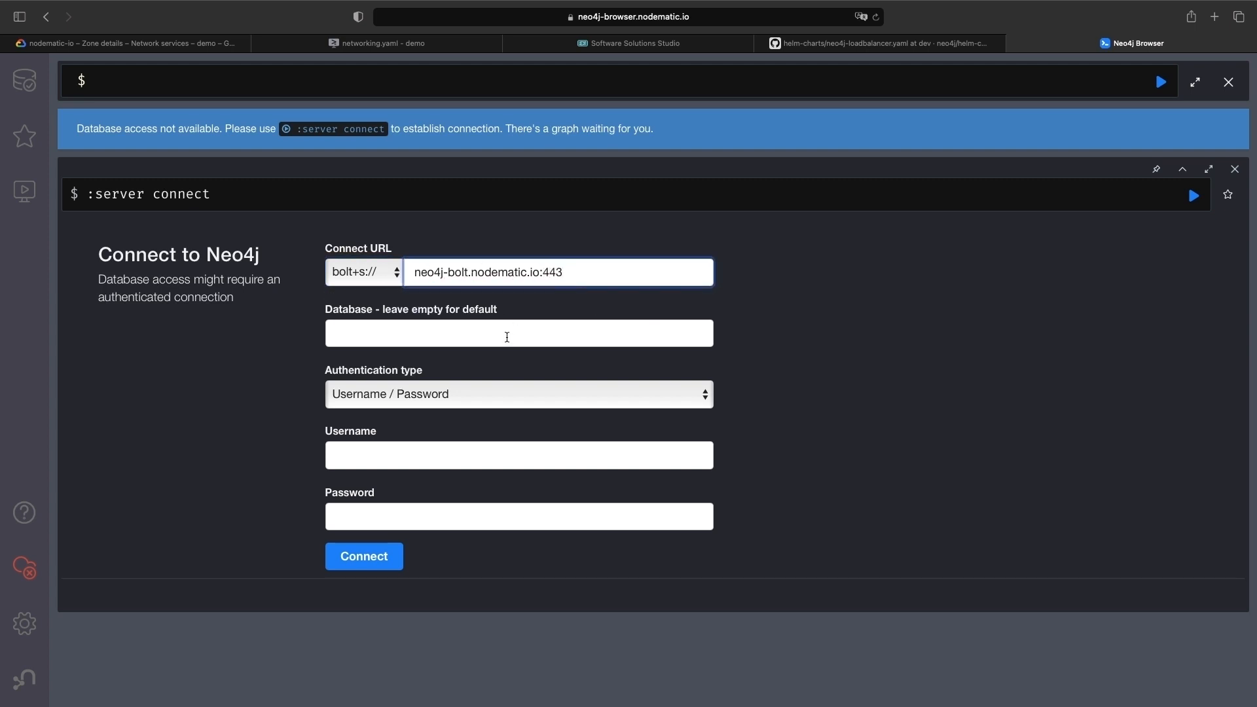
type("neo4j")
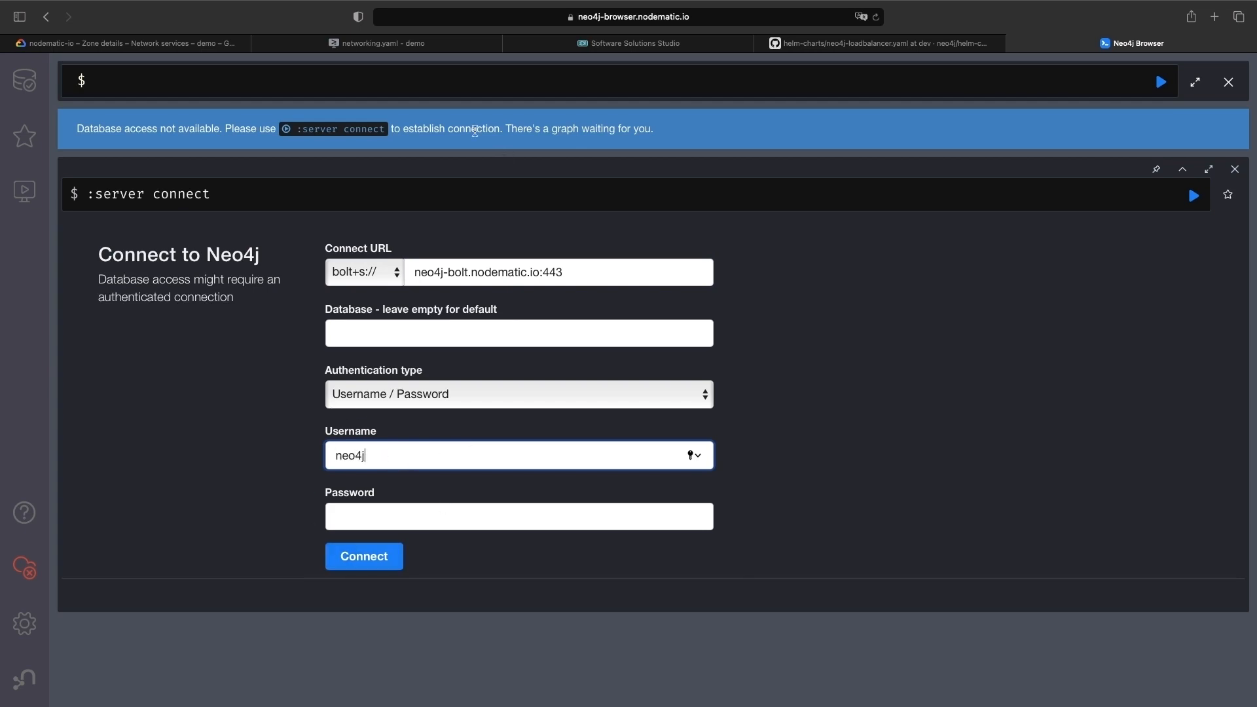
left_click(377, 43)
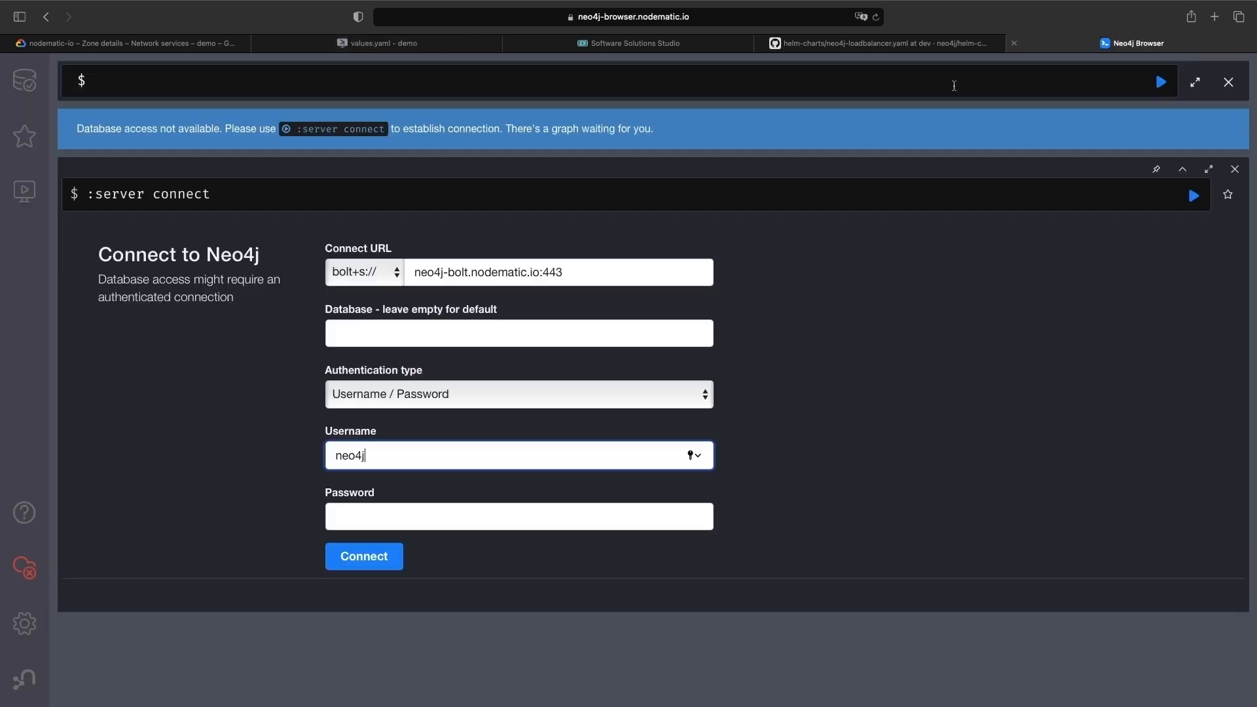
left_click(362, 556)
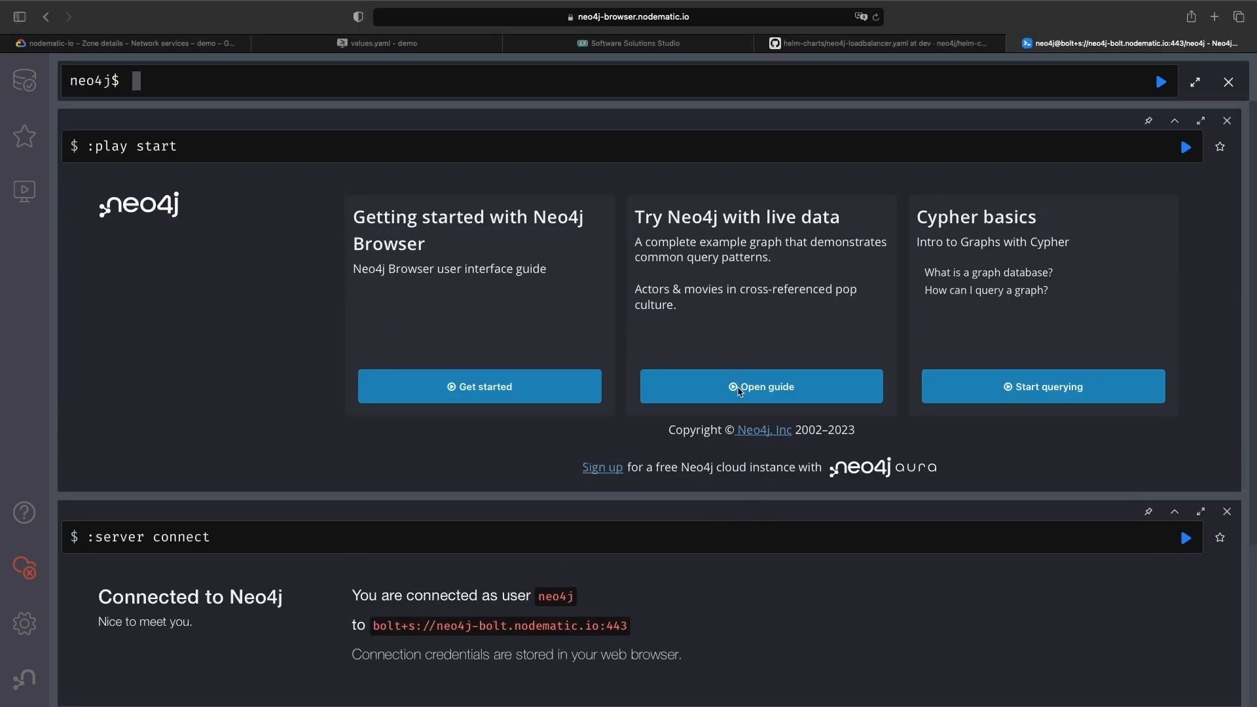
Step: Start the live-data Movie Graph guide and advance to its CREATE statement page
left_click(760, 386)
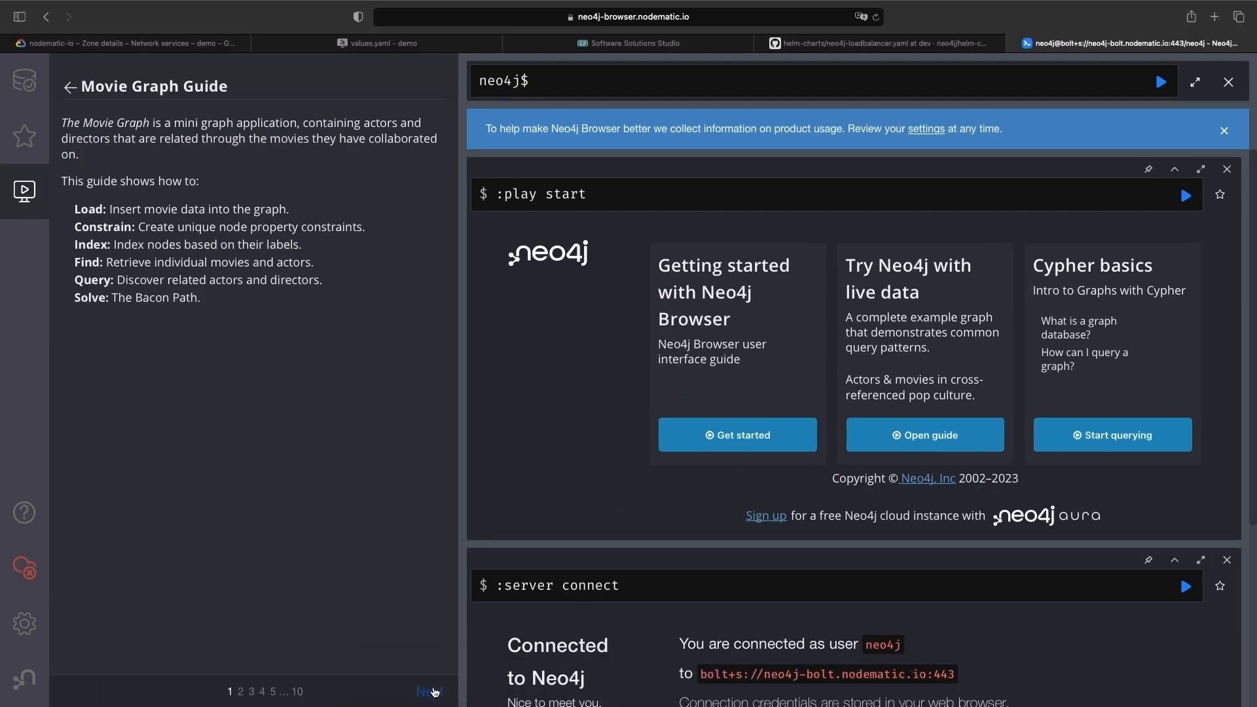
left_click(429, 691)
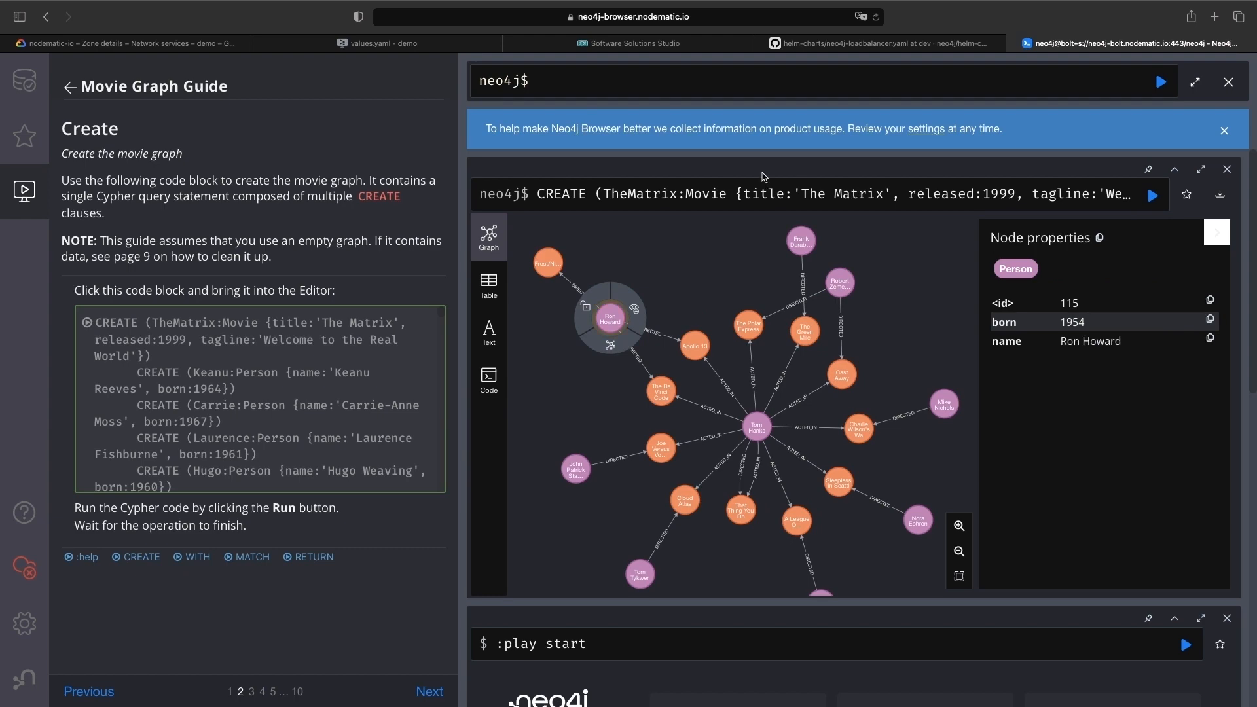
mouse_move(634, 43)
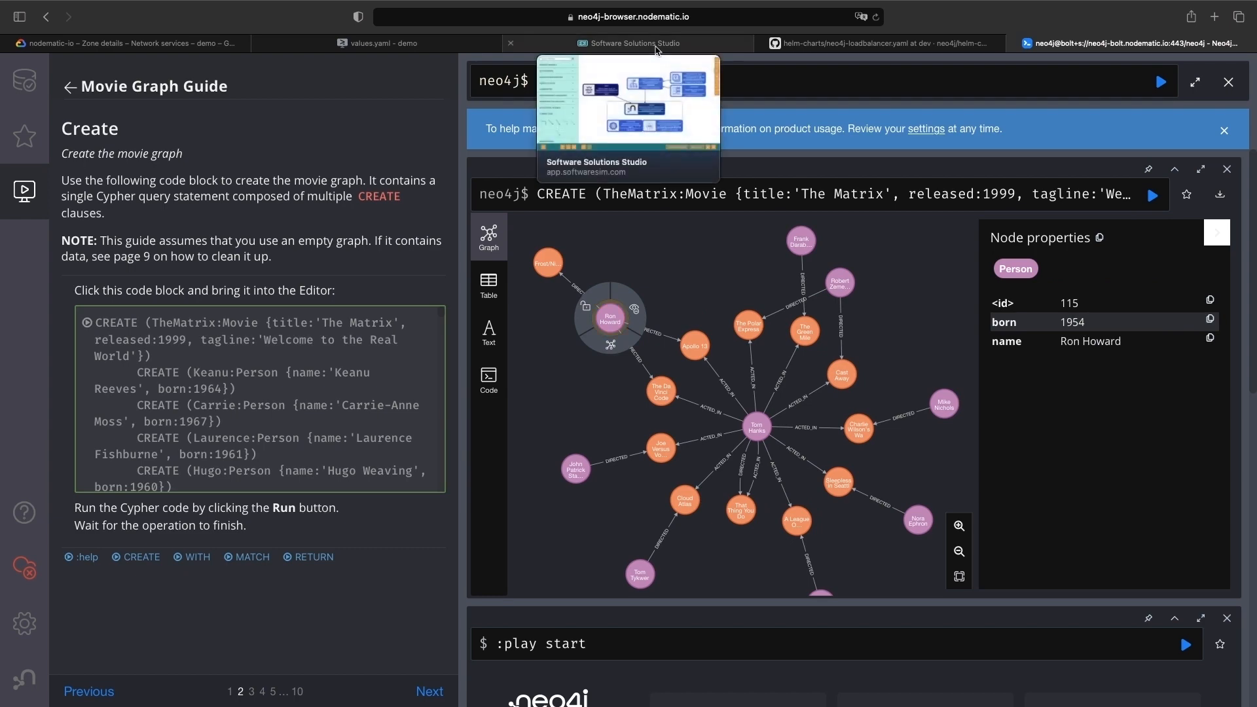
Step: Add a Helm block renamed Helm Repository describing a serverless Google Cloud Storage approach with GitHub Actions
left_click(633, 42)
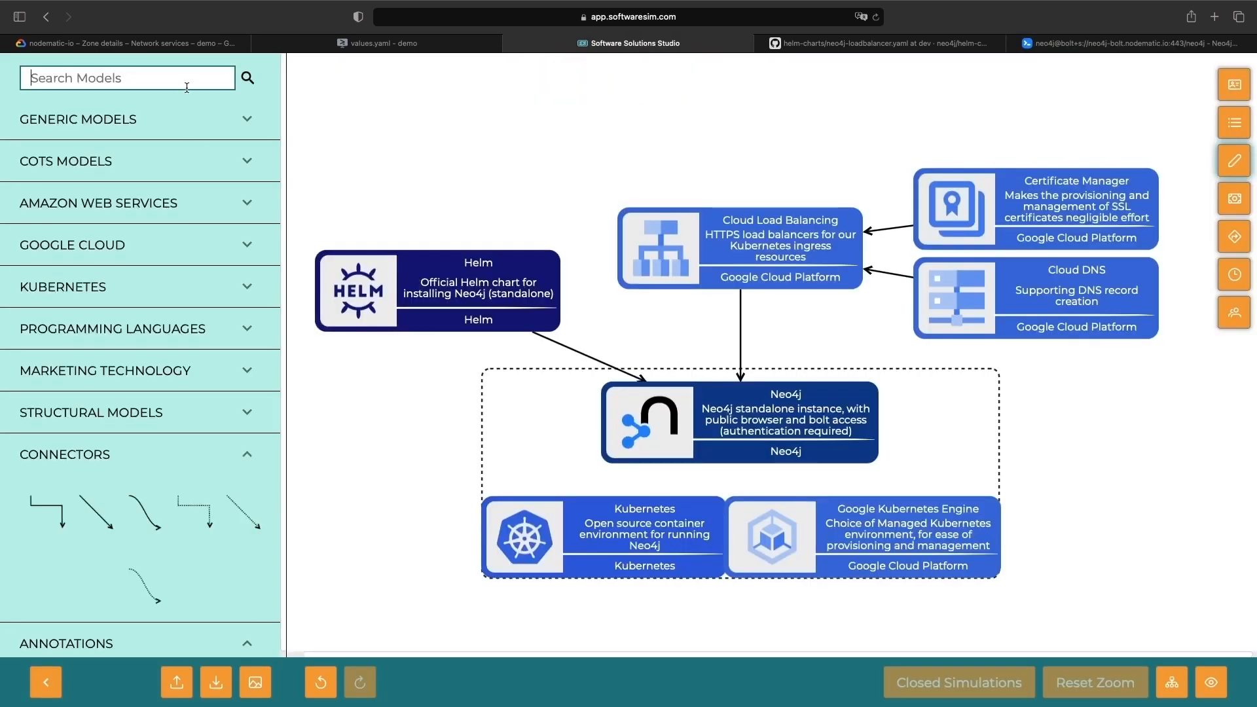
type("helm")
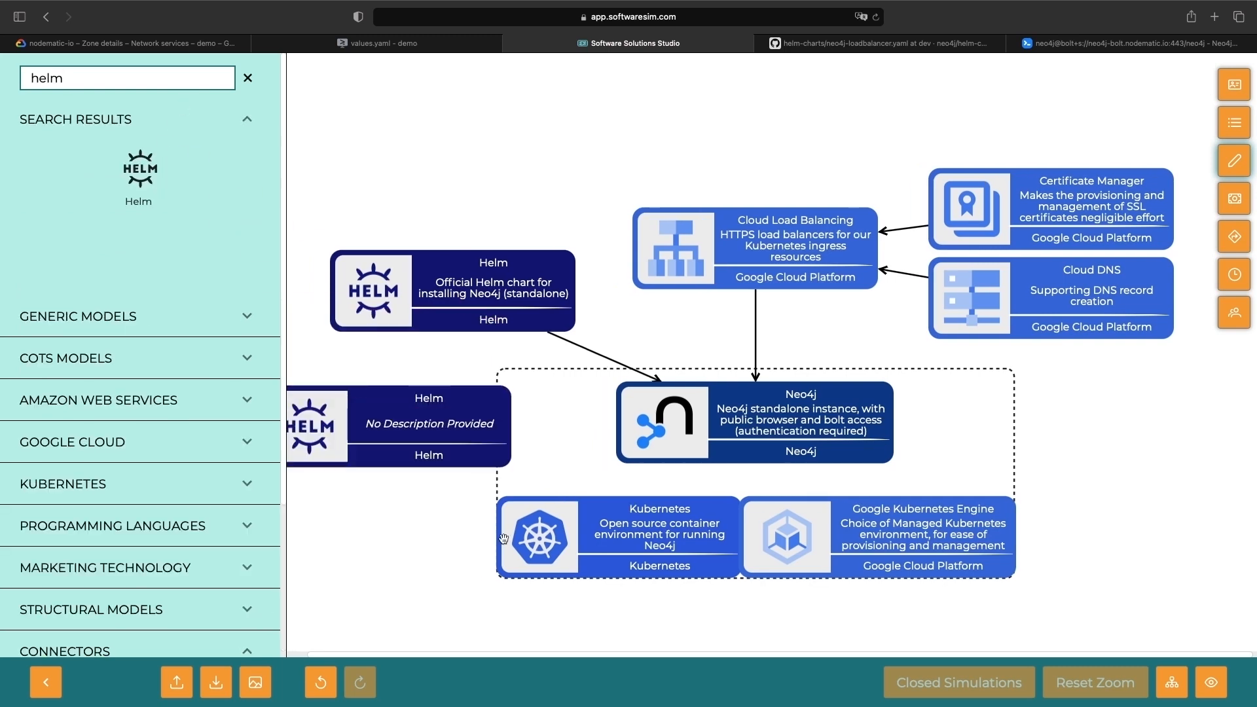
left_click(46, 682)
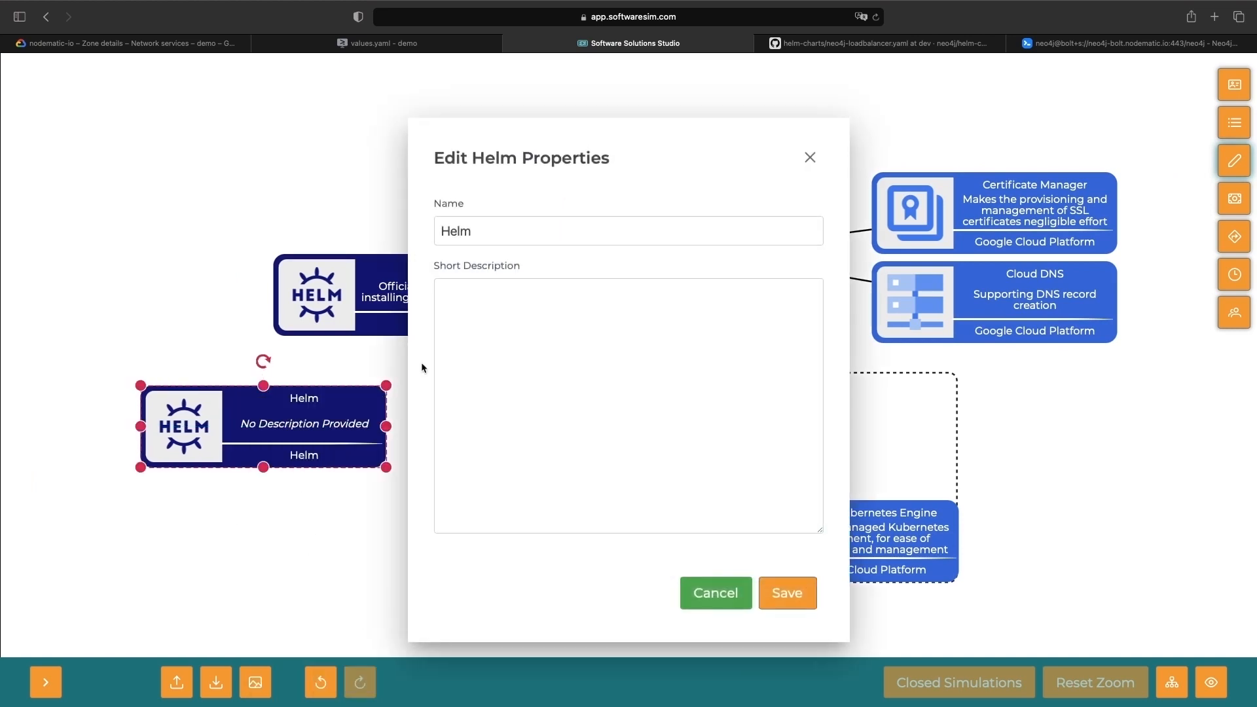
left_click(715, 592)
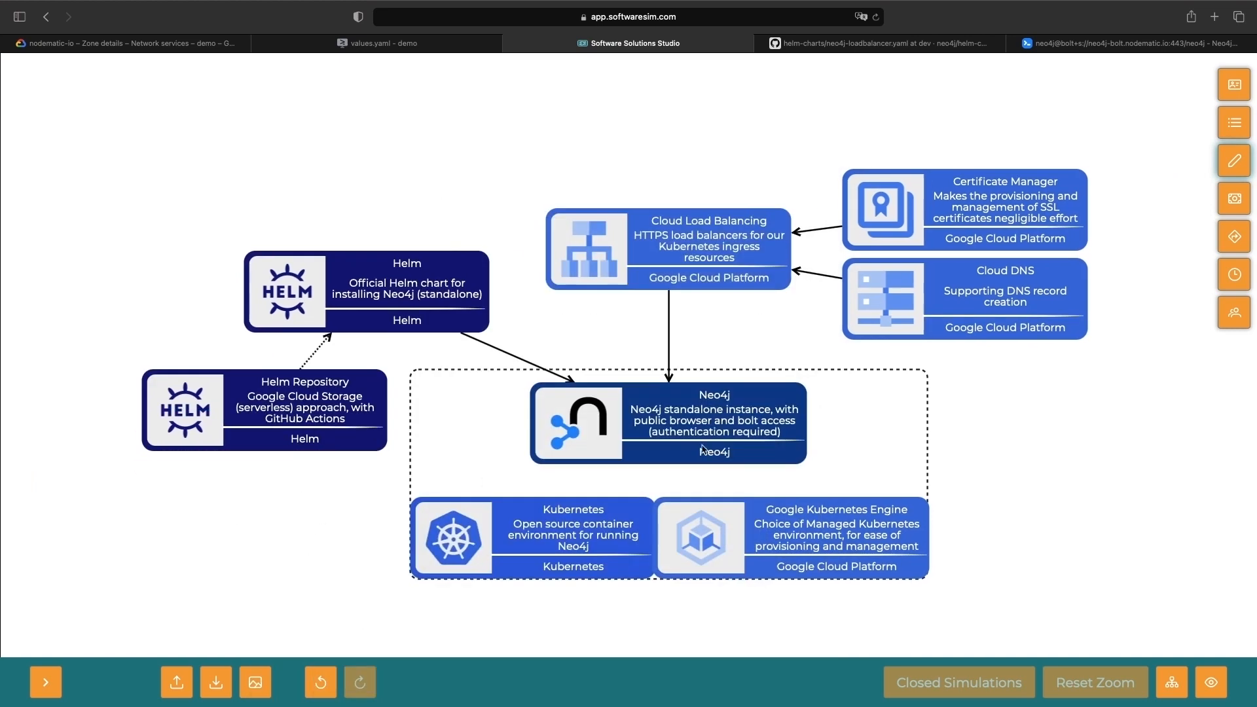